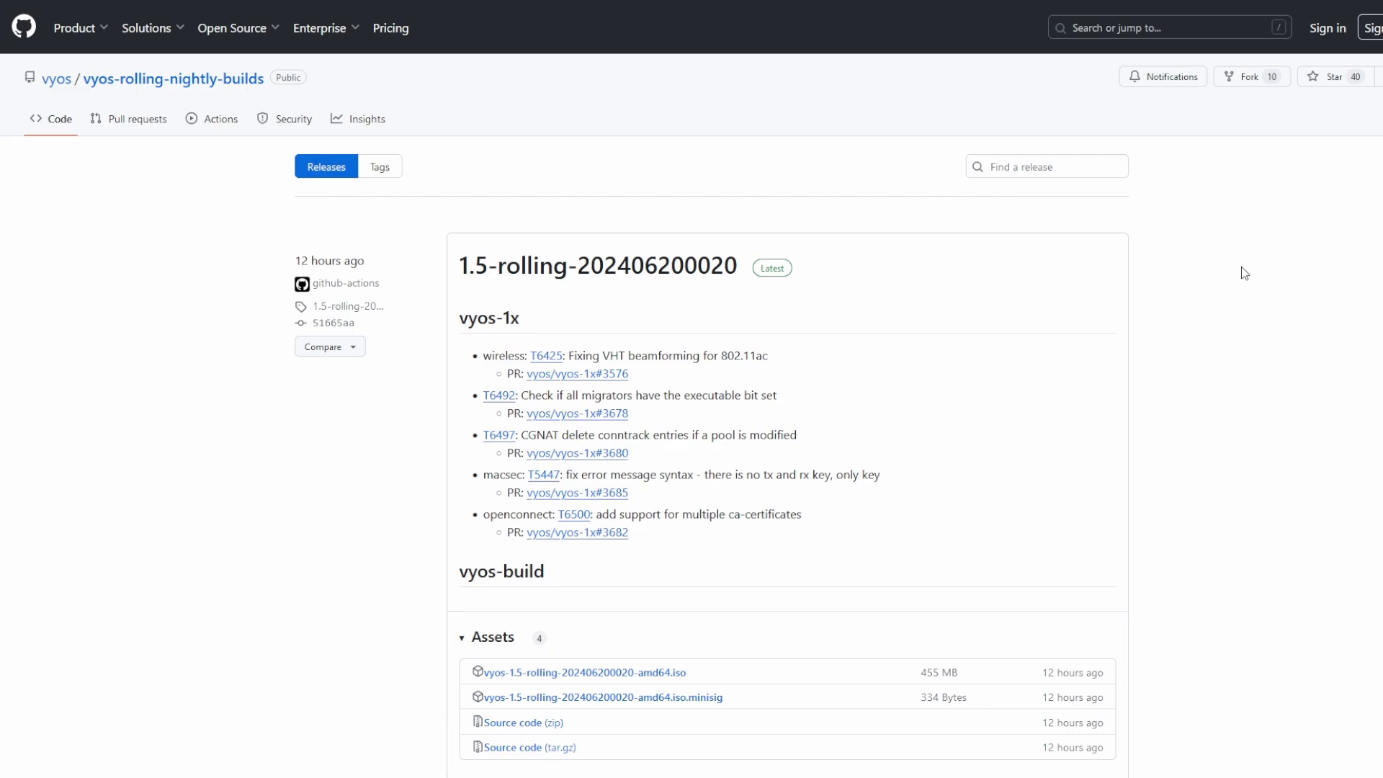
mouse_move(1034, 467)
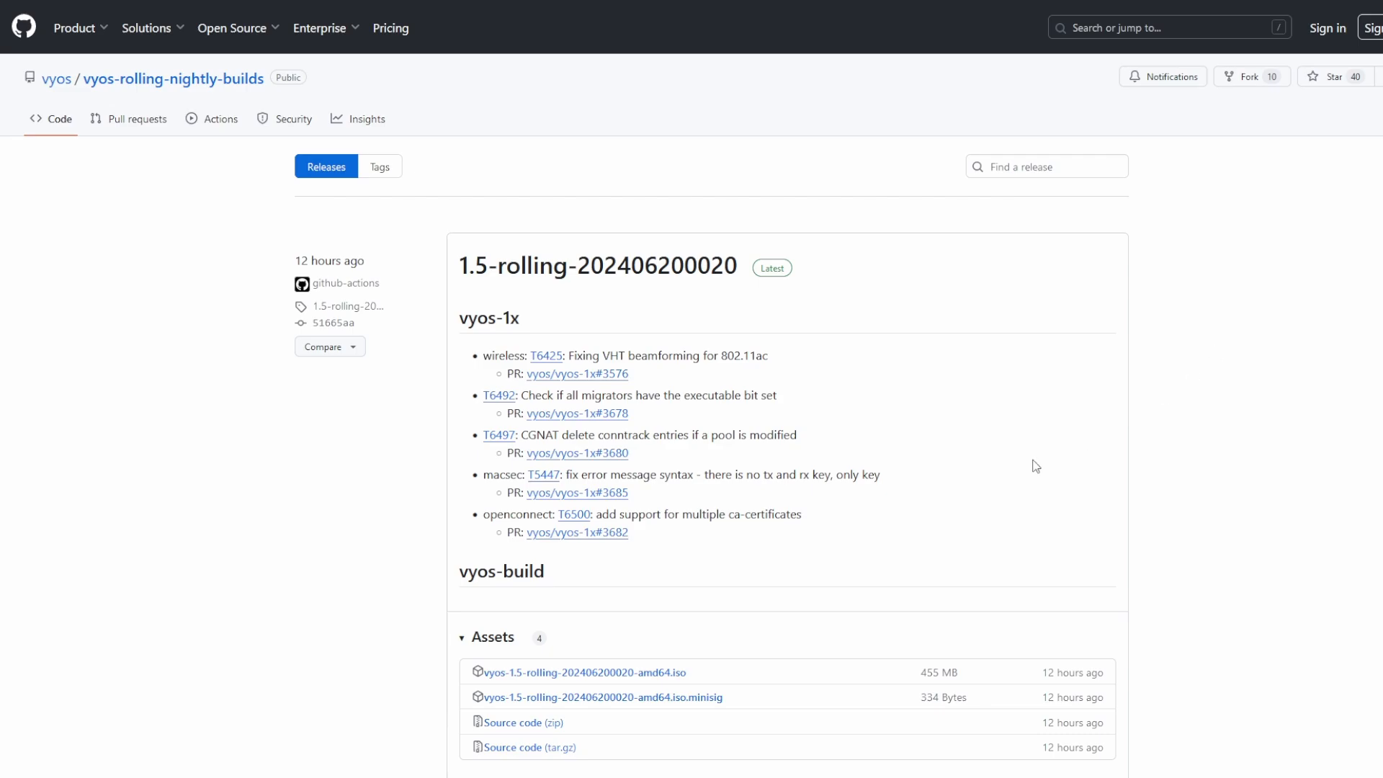
mouse_move(1320, 210)
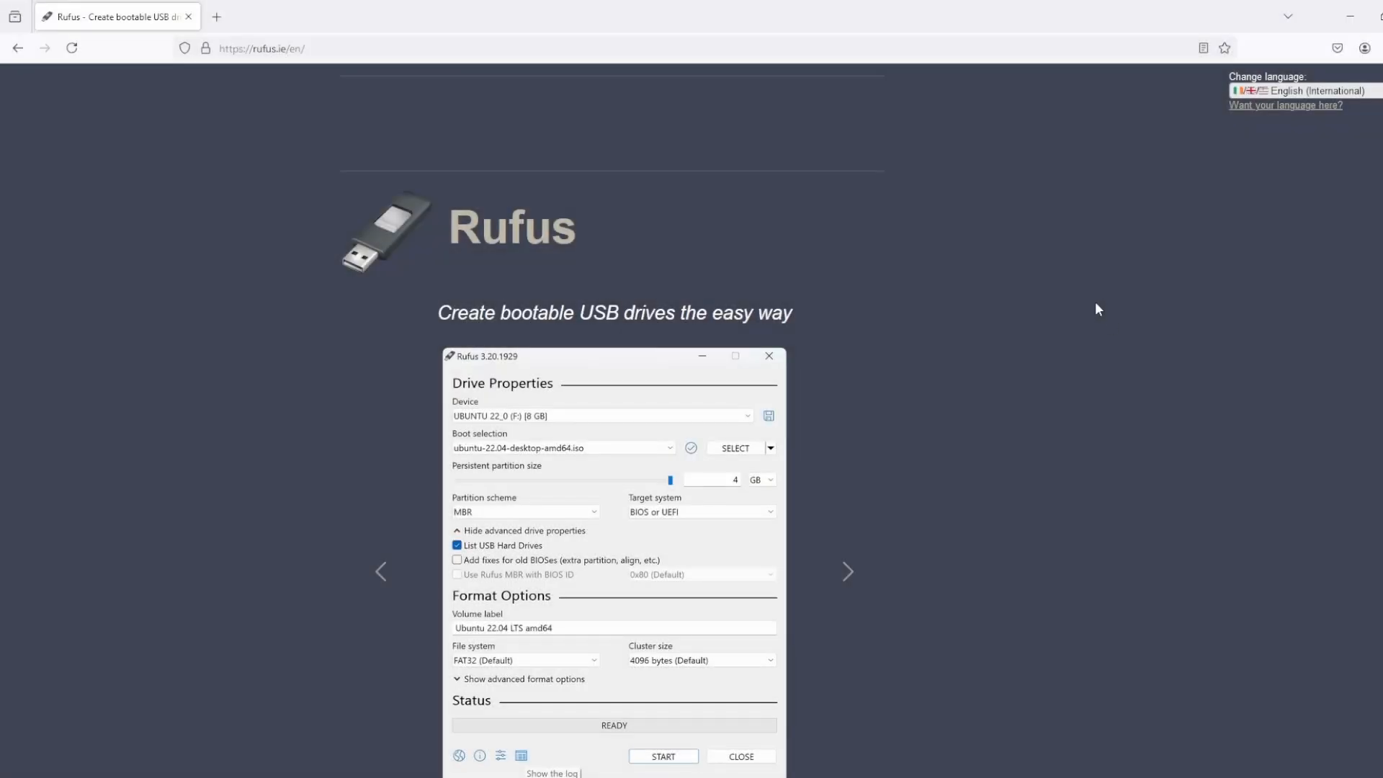
Download rufus-4.5.exe, the standard Windows x64 release, from the Download section.
scroll("down", 3)
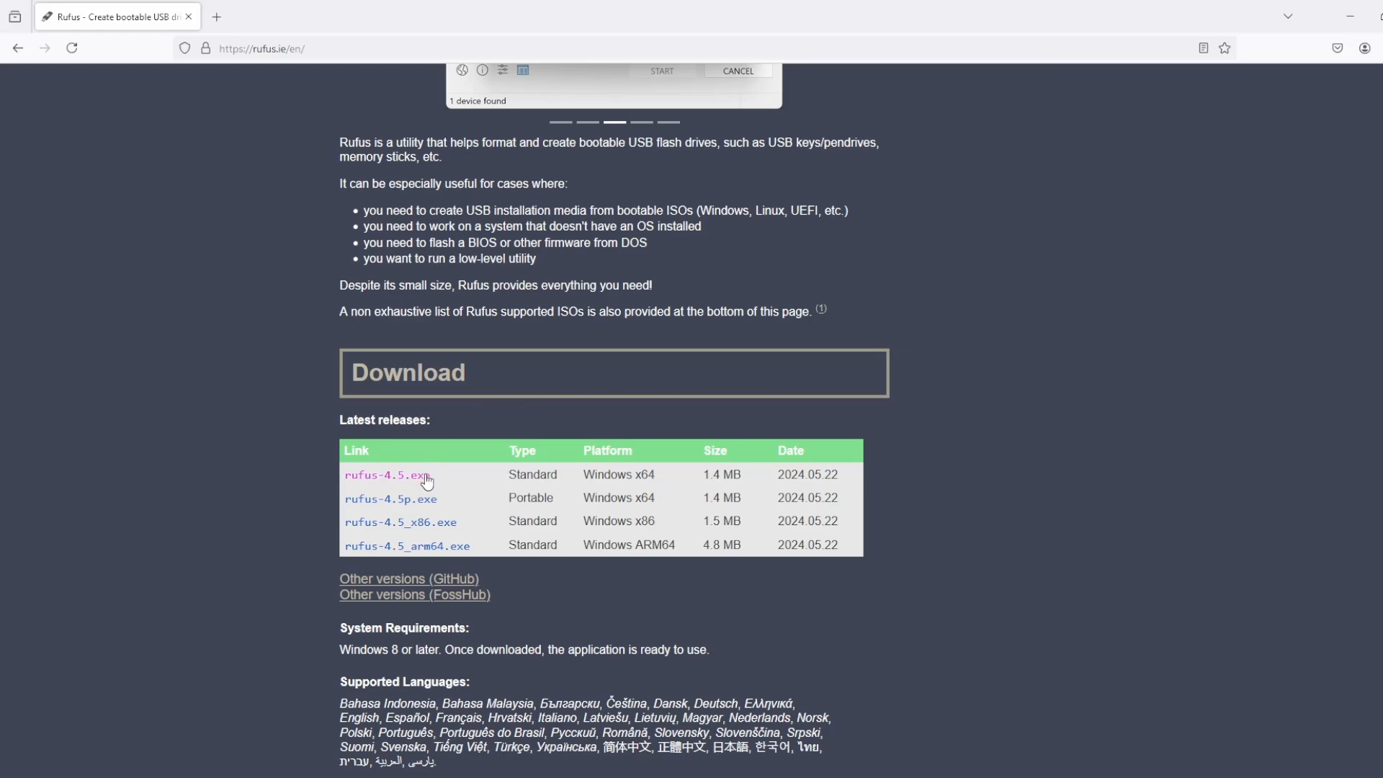
left_click(387, 475)
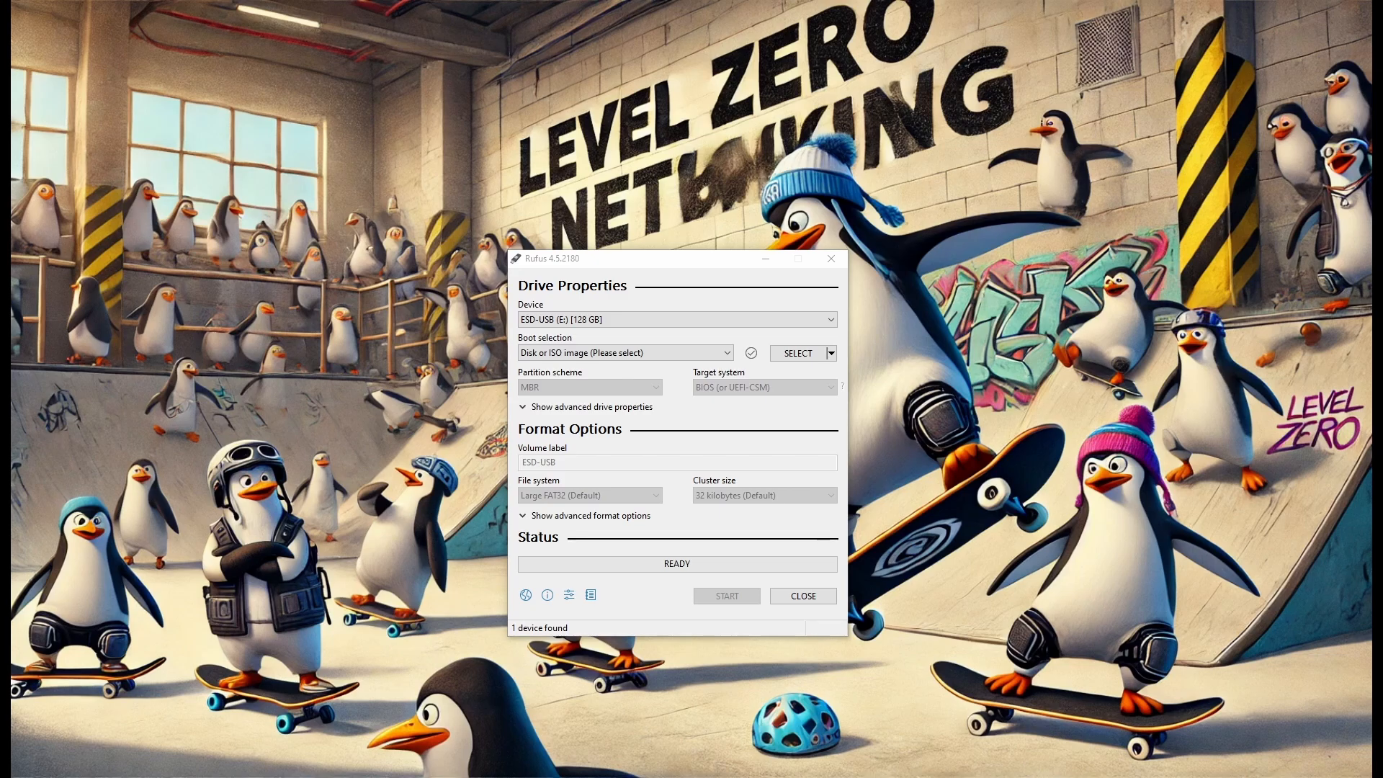
mouse_move(765, 345)
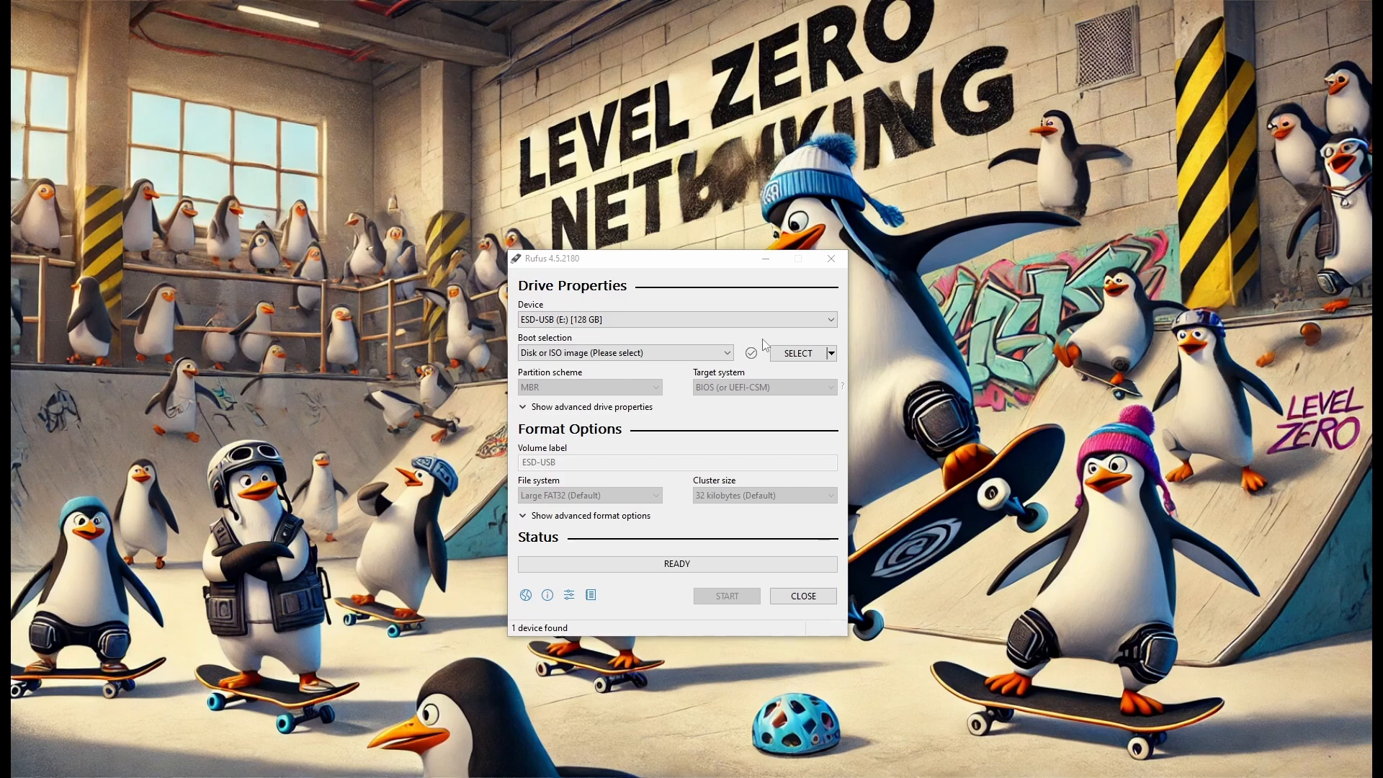
left_click(798, 353)
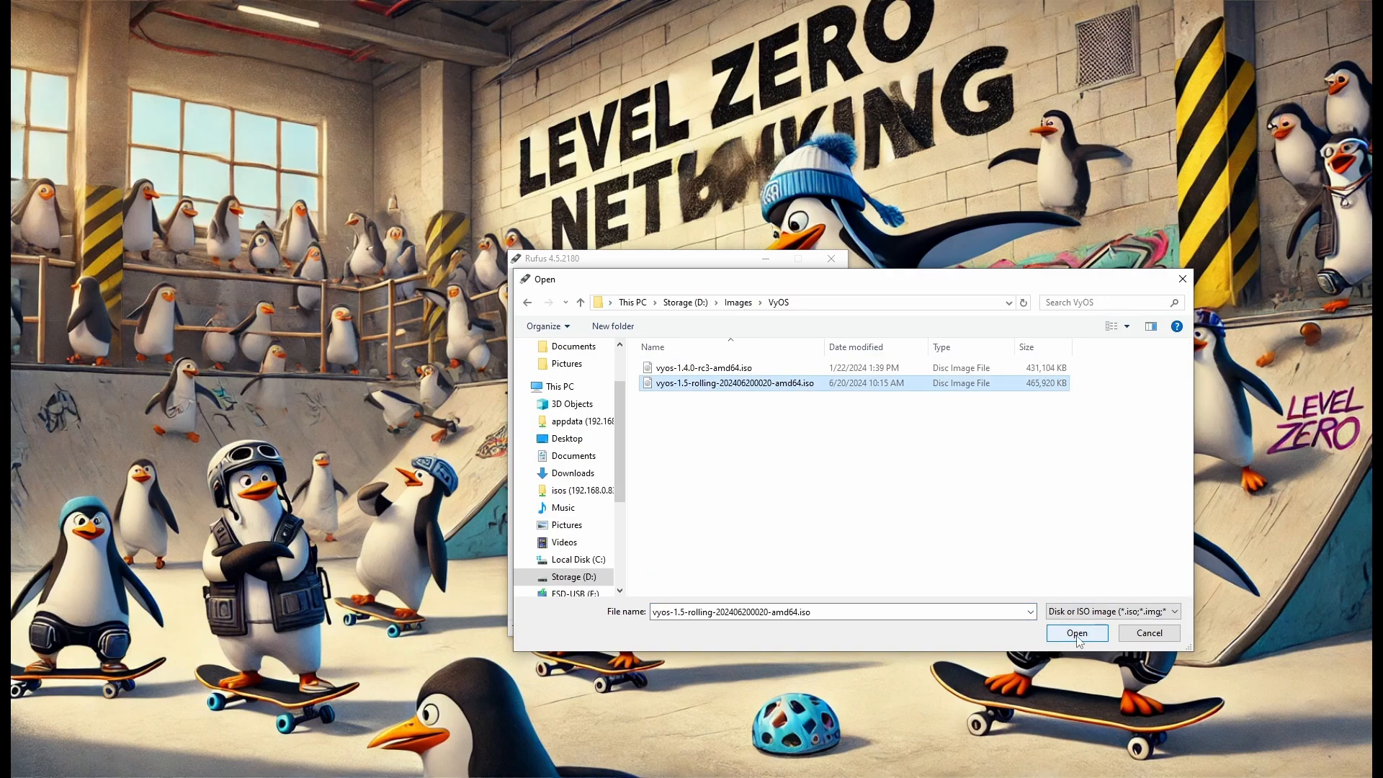
left_click(1078, 634)
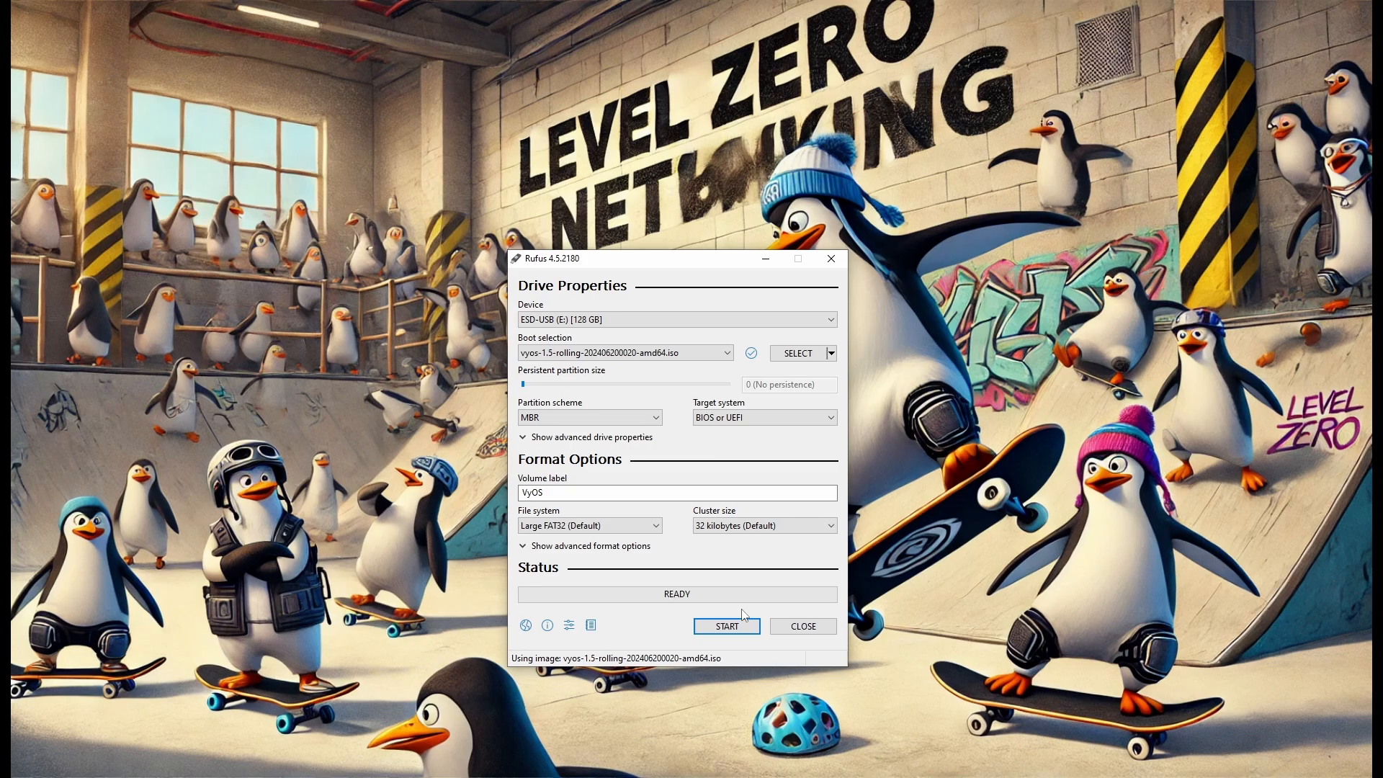
left_click(726, 625)
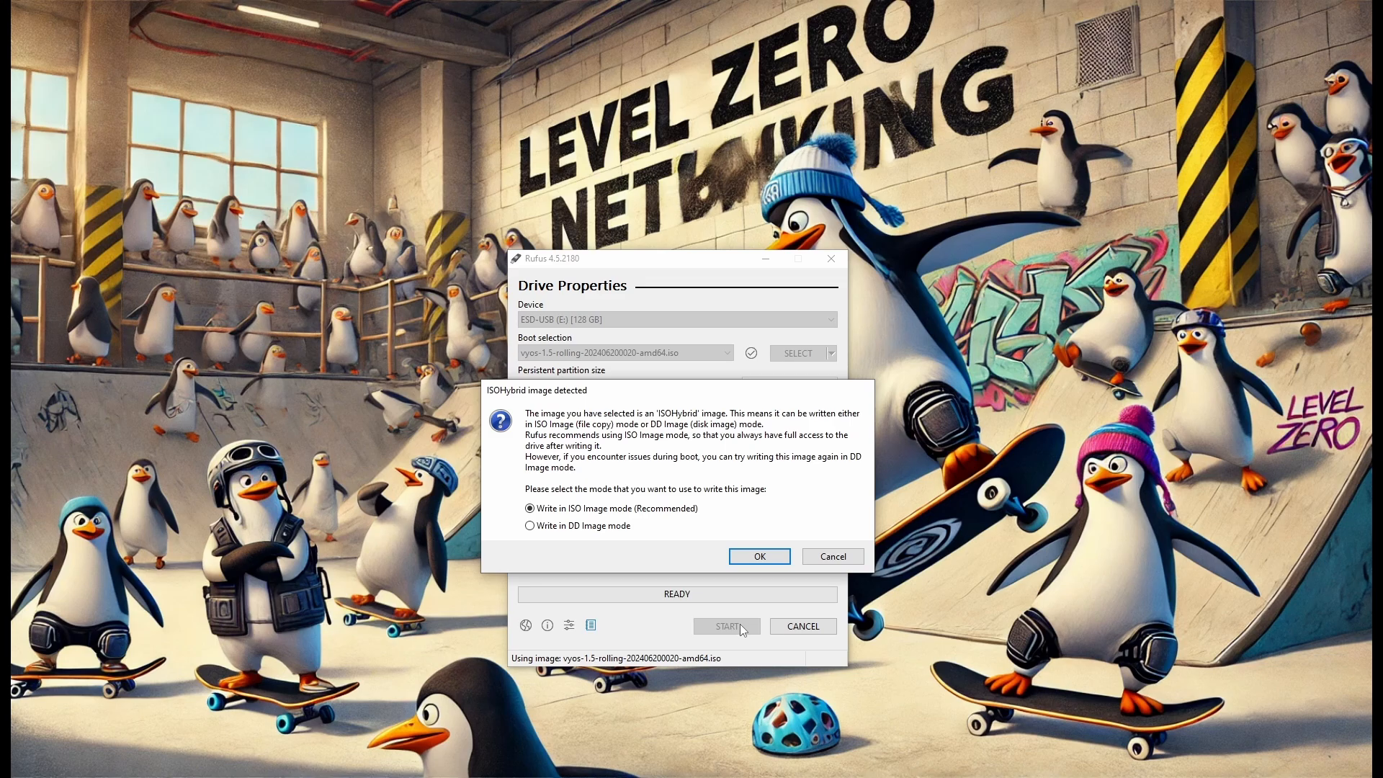
Accept ISO Image mode, allow the Syslinux file download, and confirm erasing the 128 GB USB drive.
left_click(759, 556)
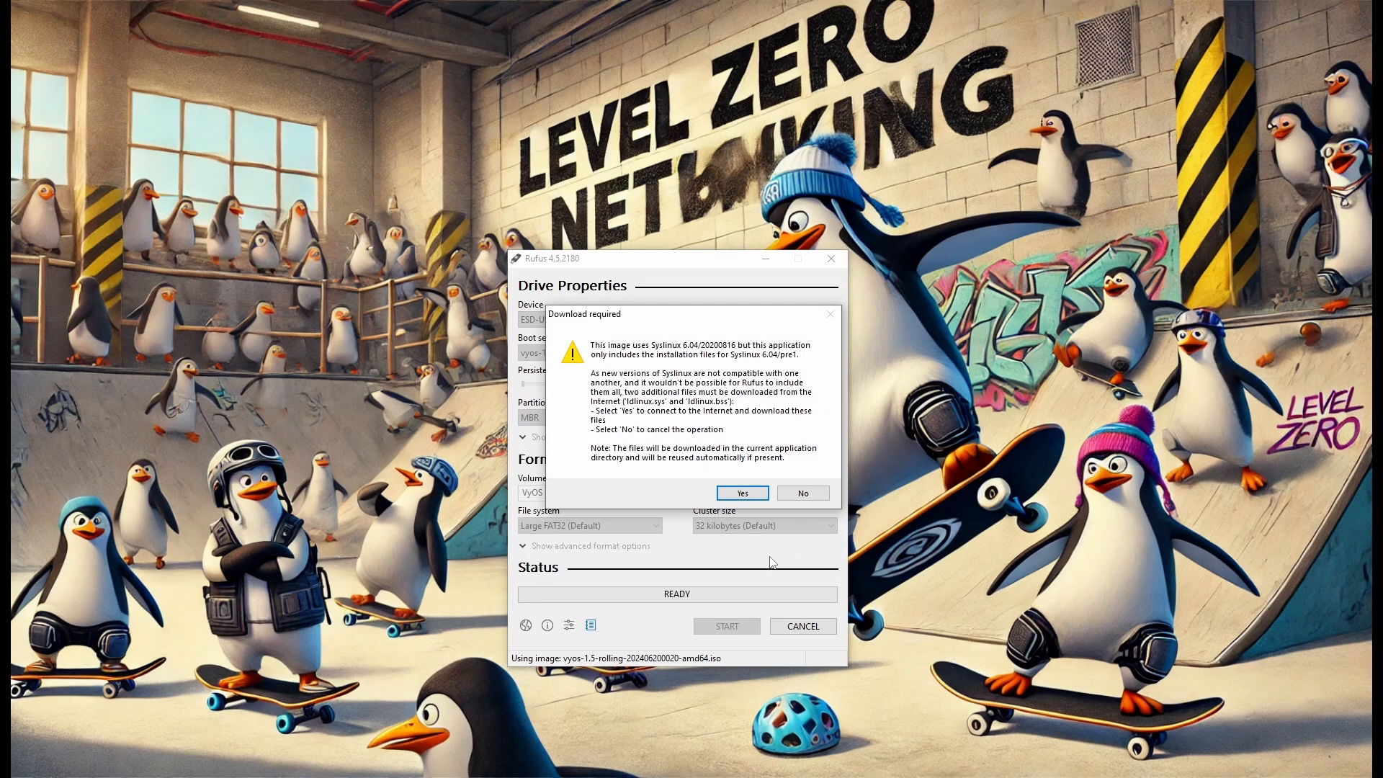
left_click(742, 493)
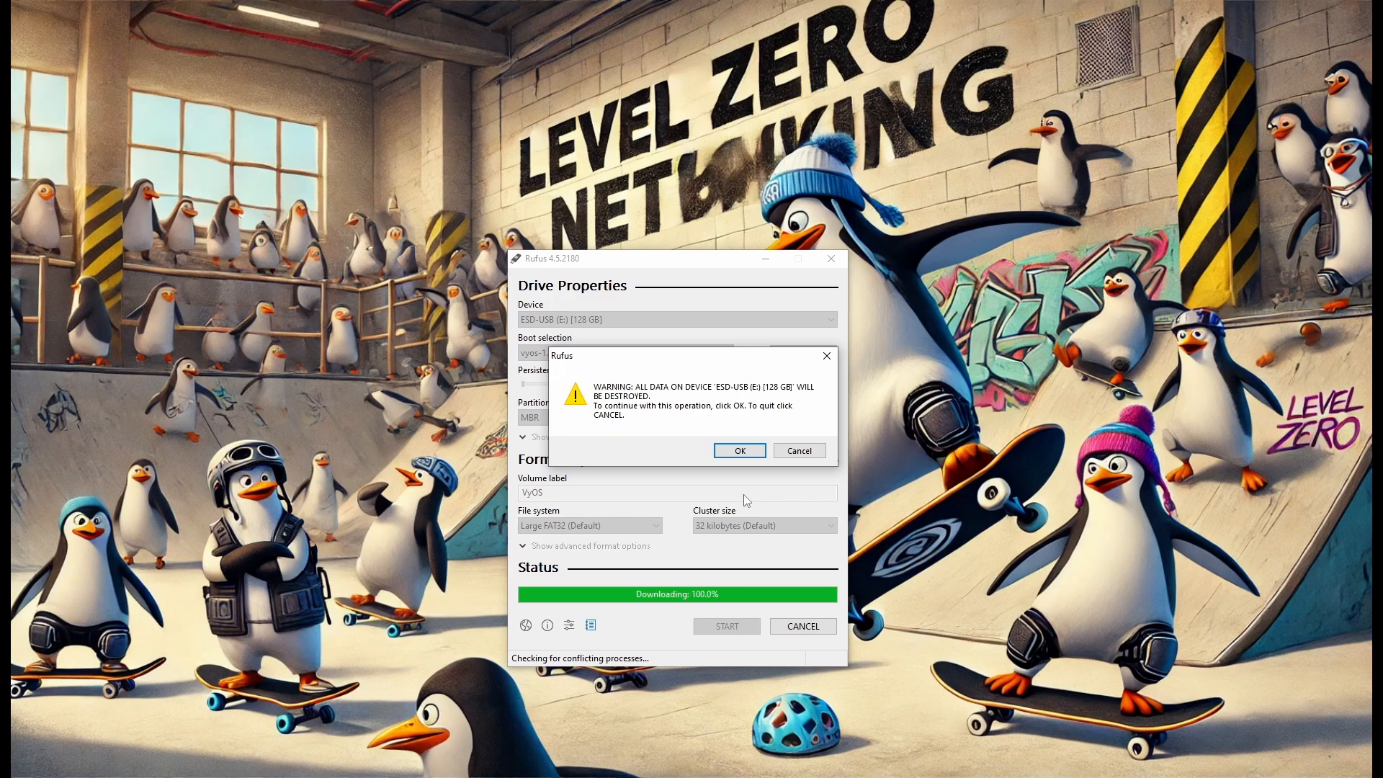
mouse_move(752, 473)
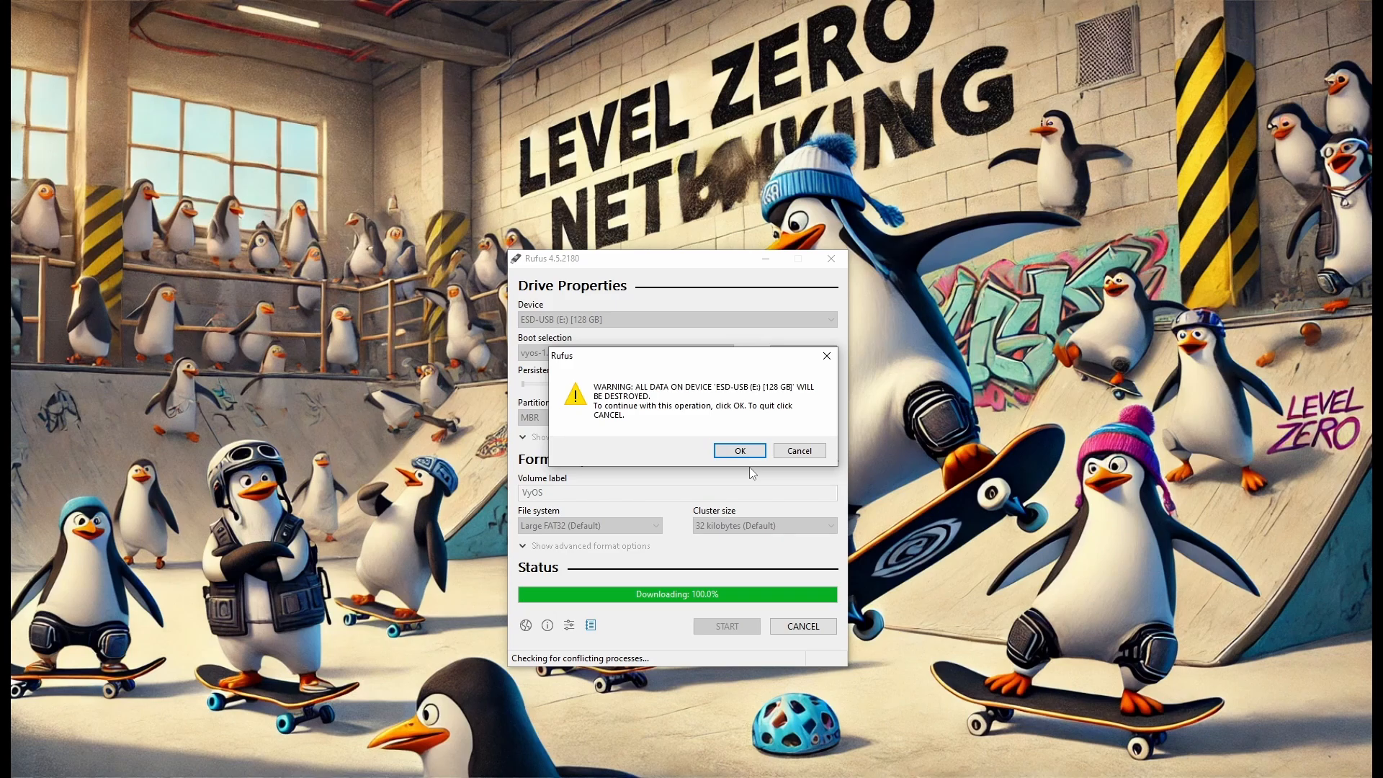
left_click(740, 450)
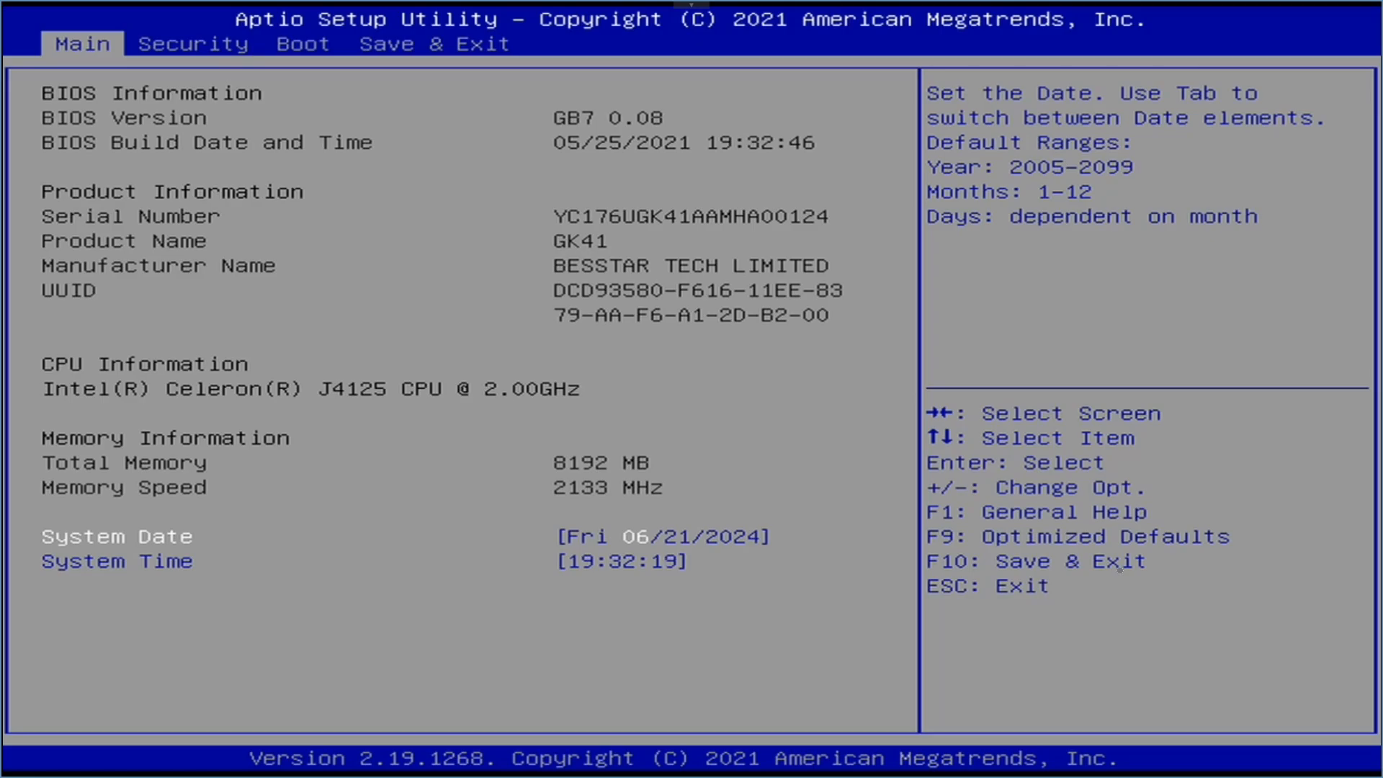
Save and exit the Aptio BIOS setup so the mini PC boots the VyOS USB drive.
left_click(432, 43)
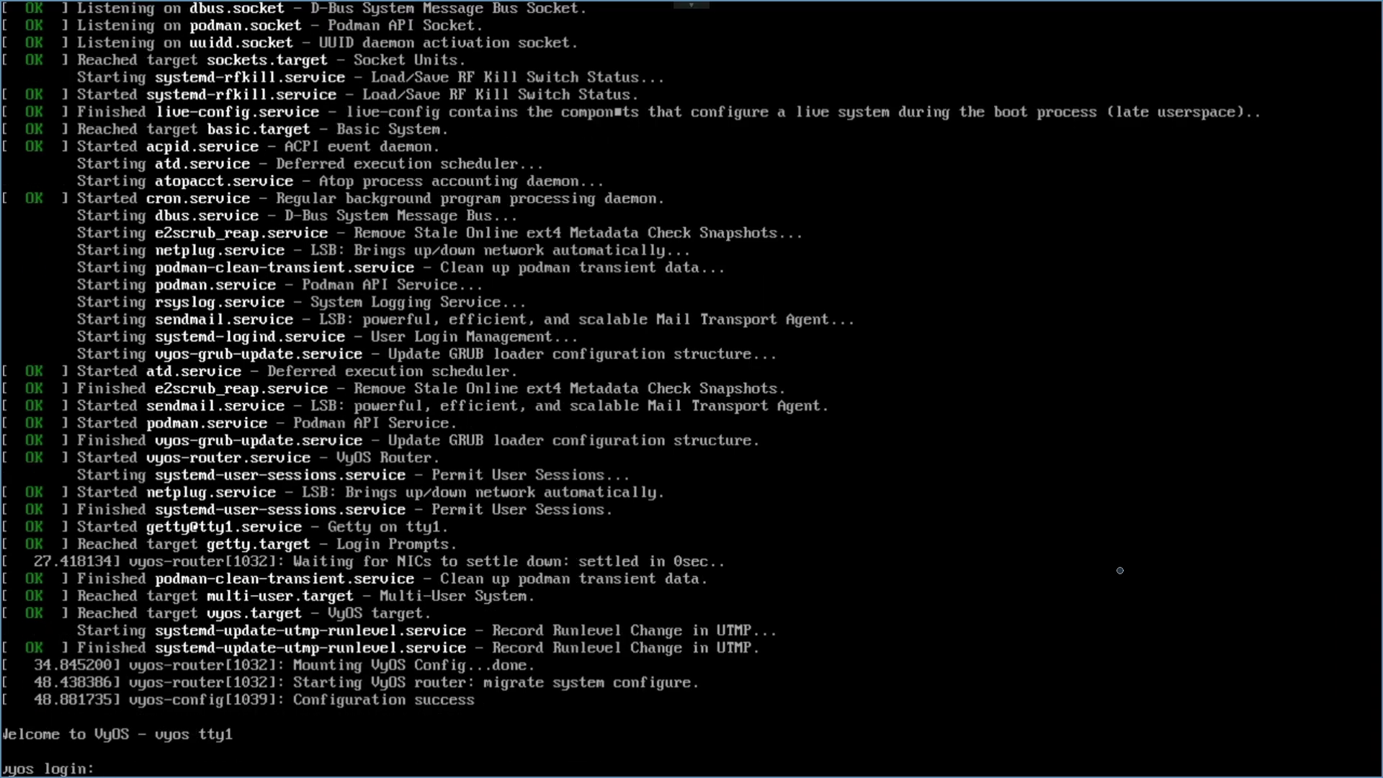
Log in as vyos / vyos and run install image.
type("vyos")
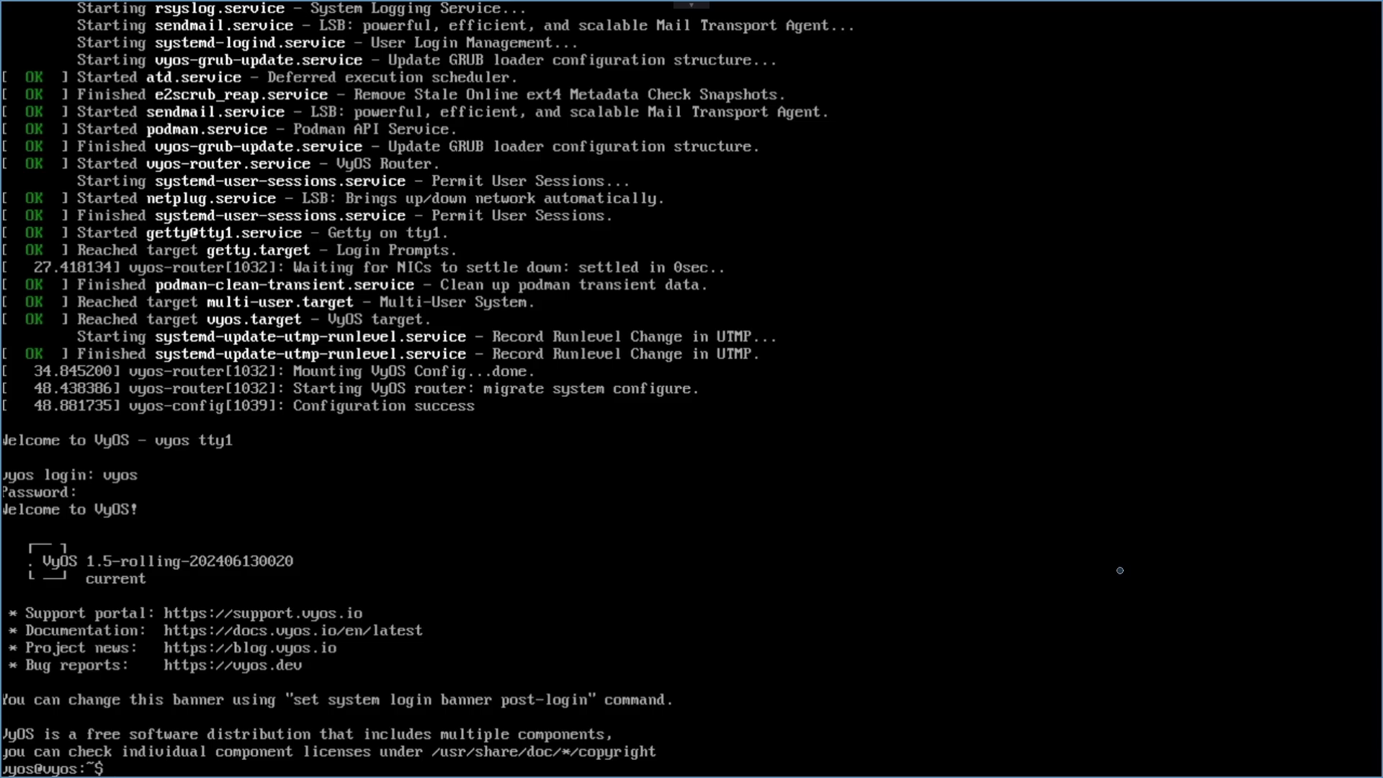
type("install image")
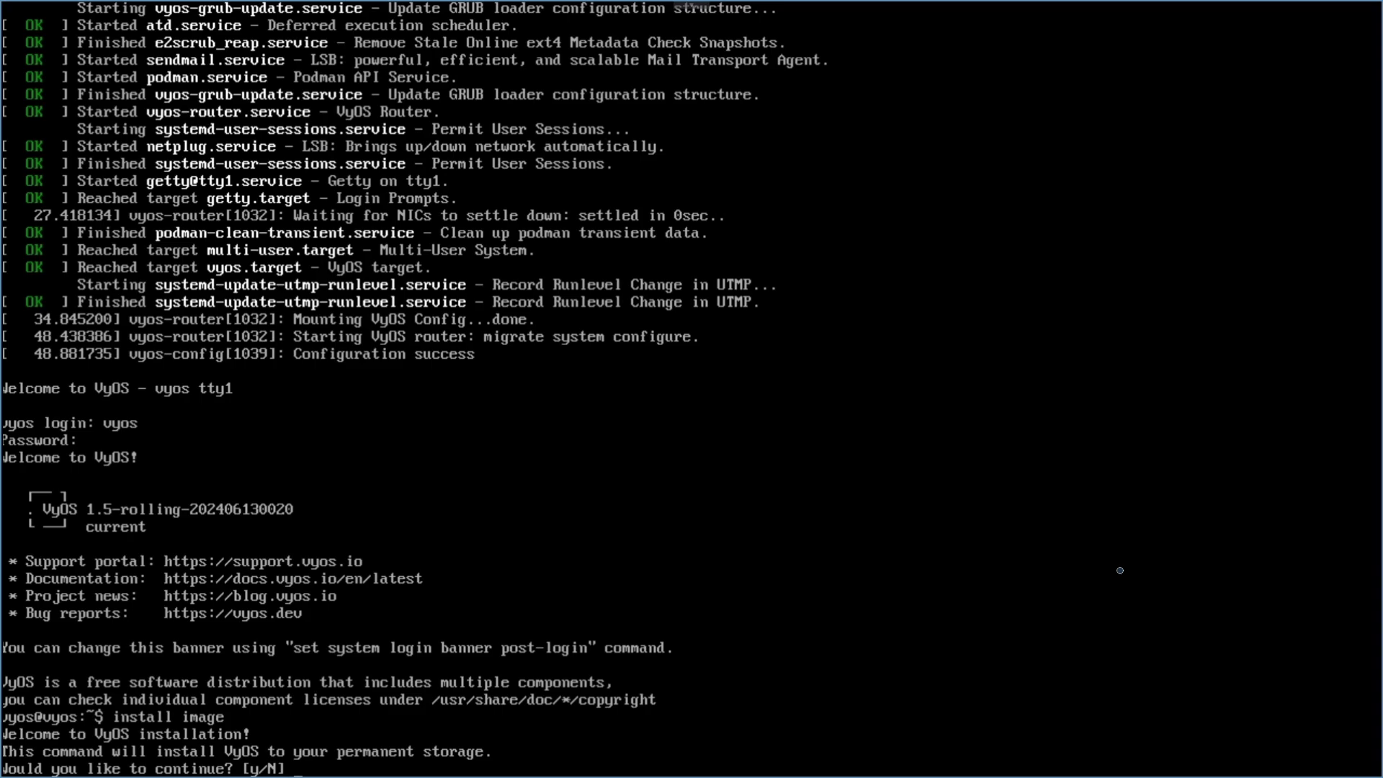
Answer the installer: continue, set the vyos password, KVM console, no RAID, /dev/sda with all free space, default boot config.
type("y")
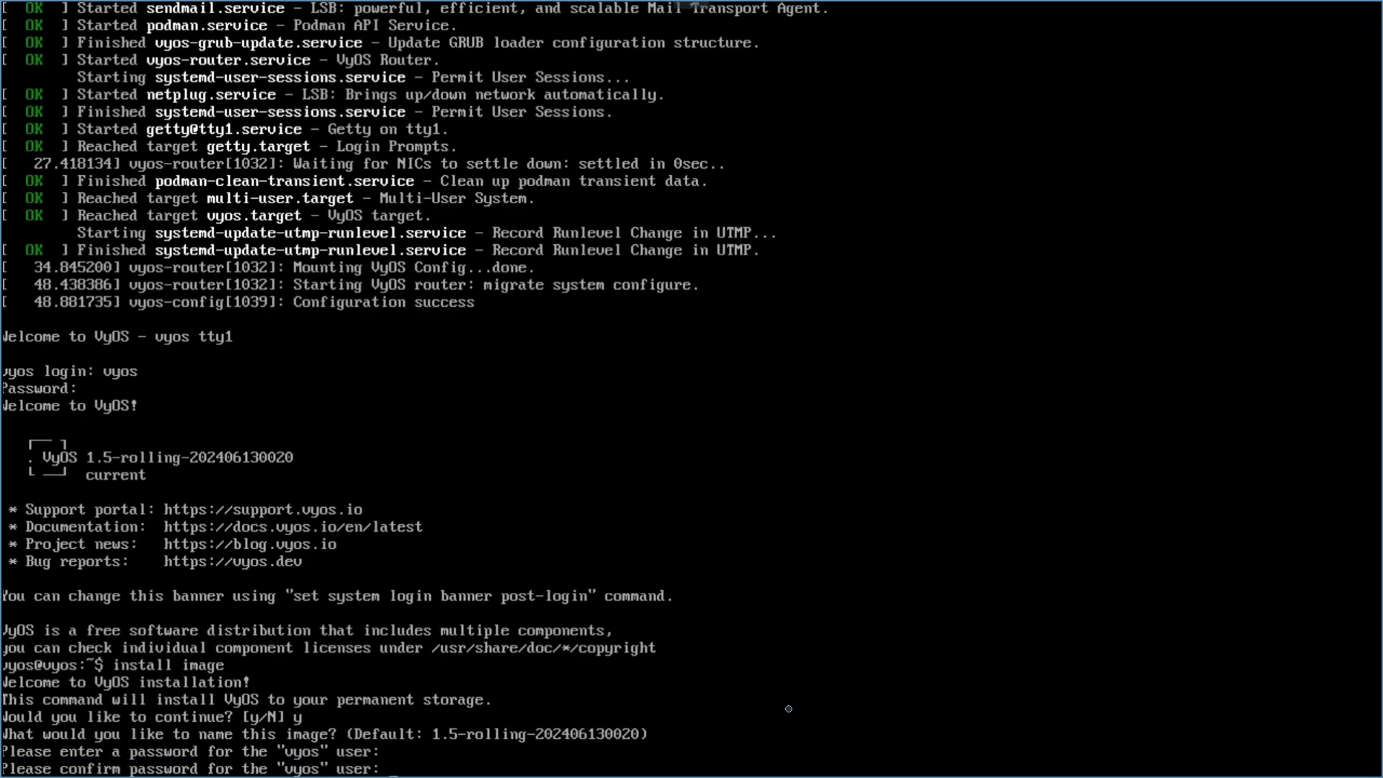
key("Enter")
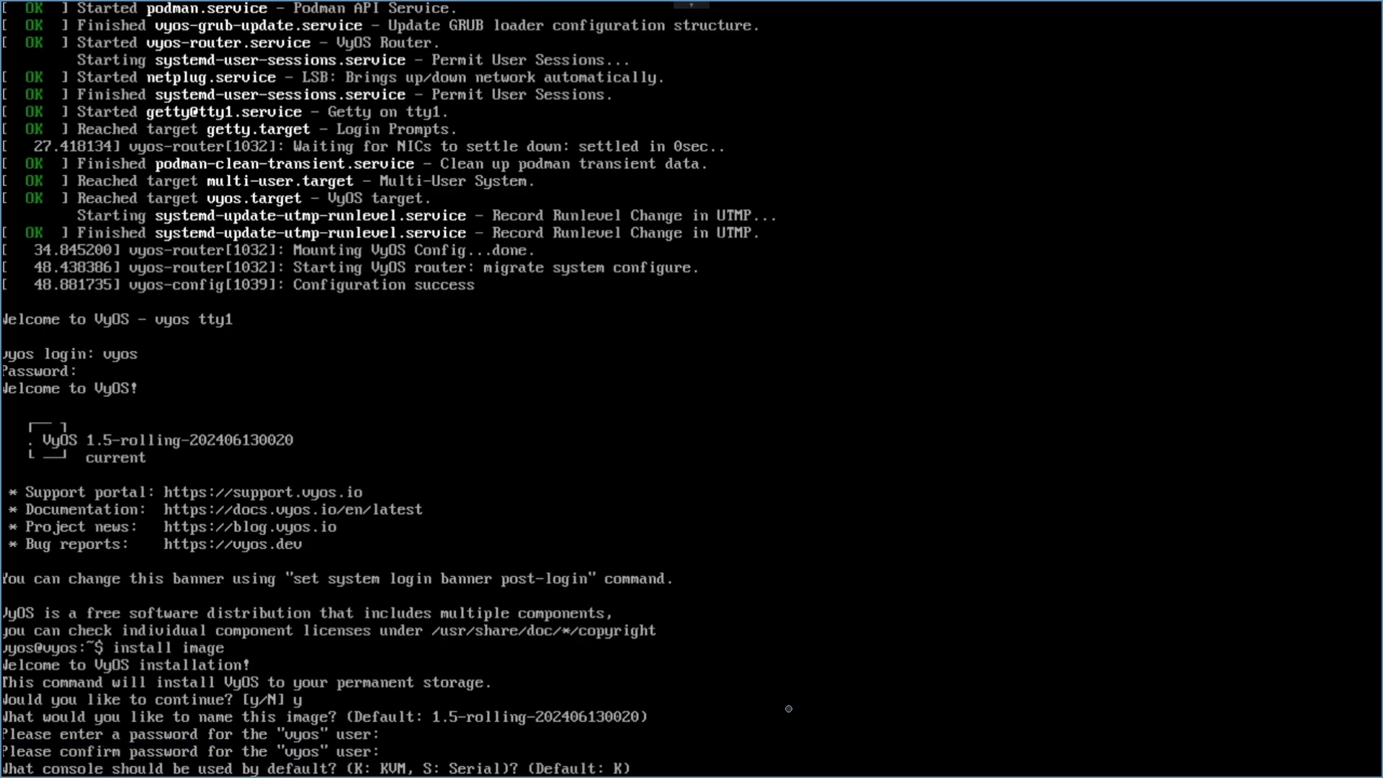
type("K")
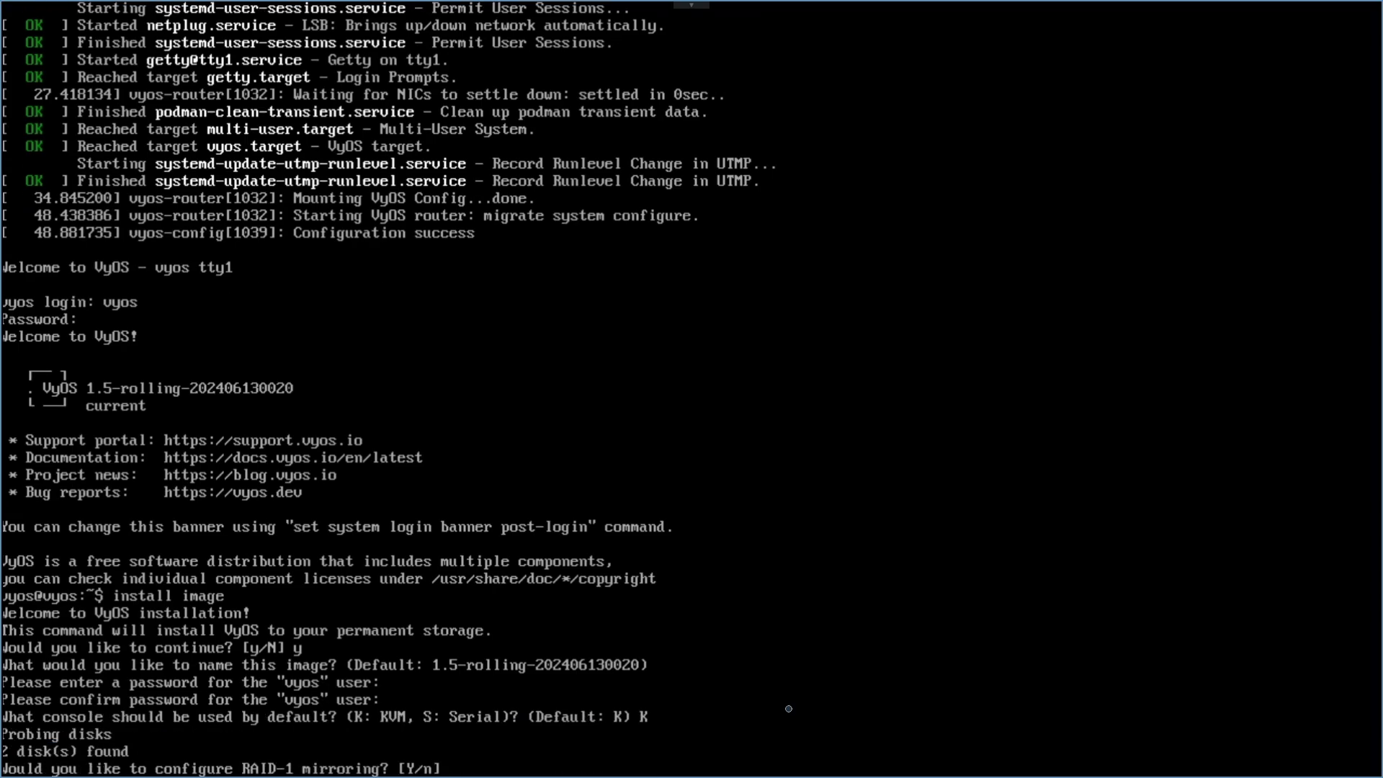
type("n")
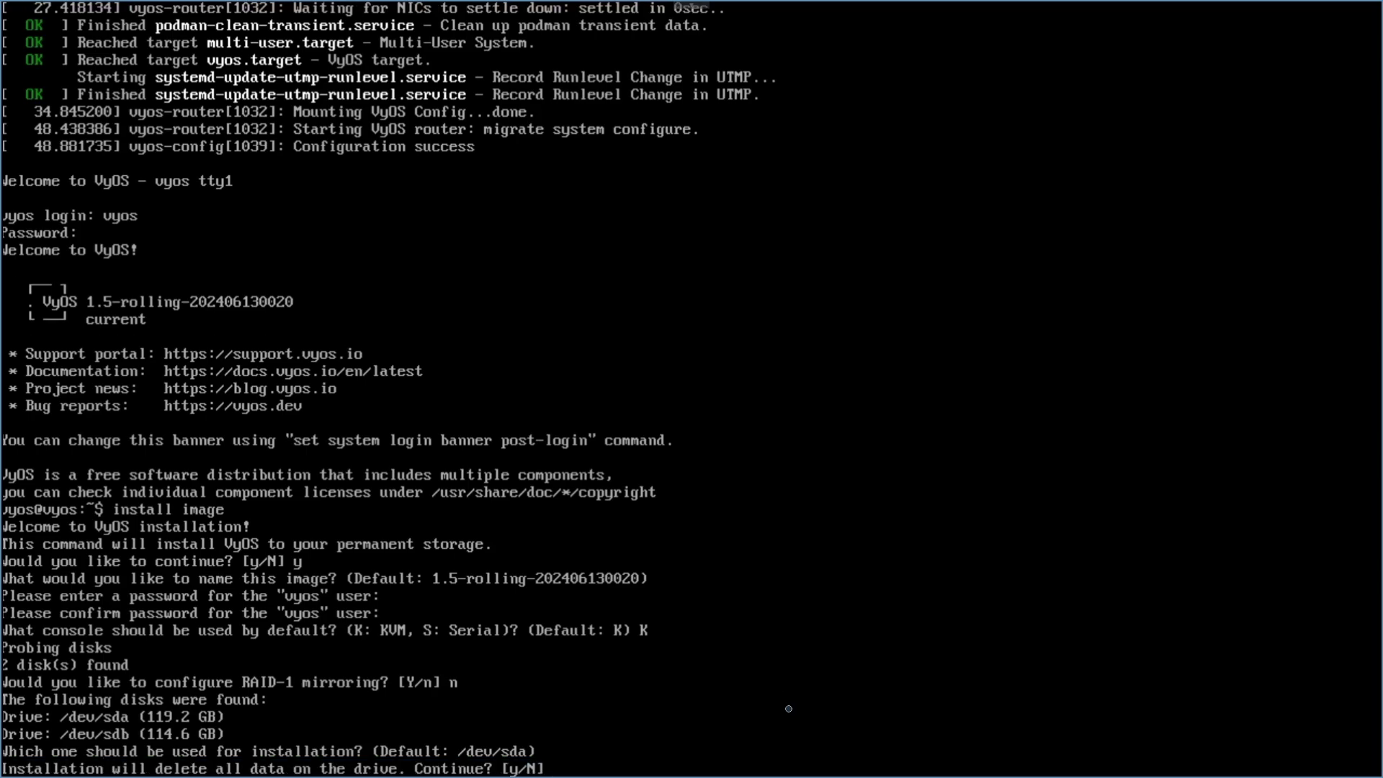
type("y")
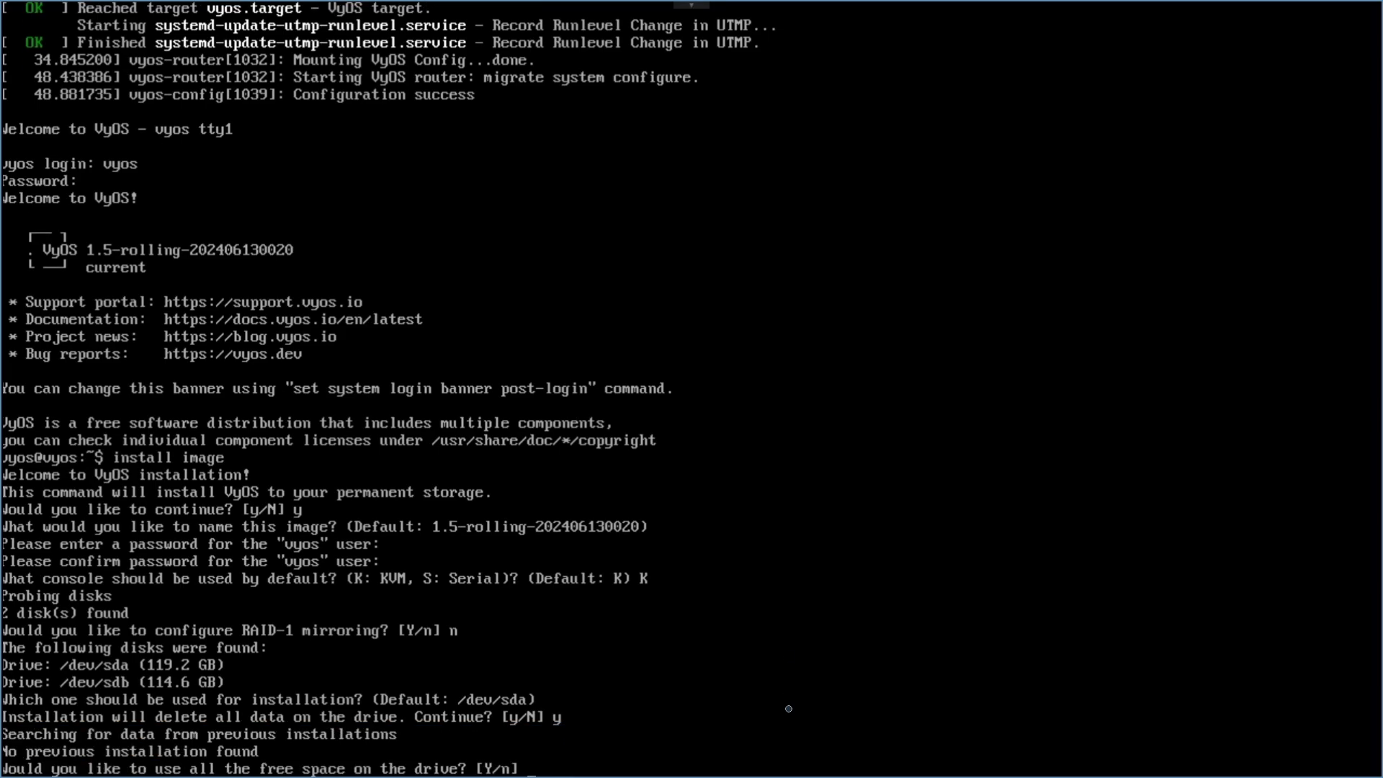
type("y")
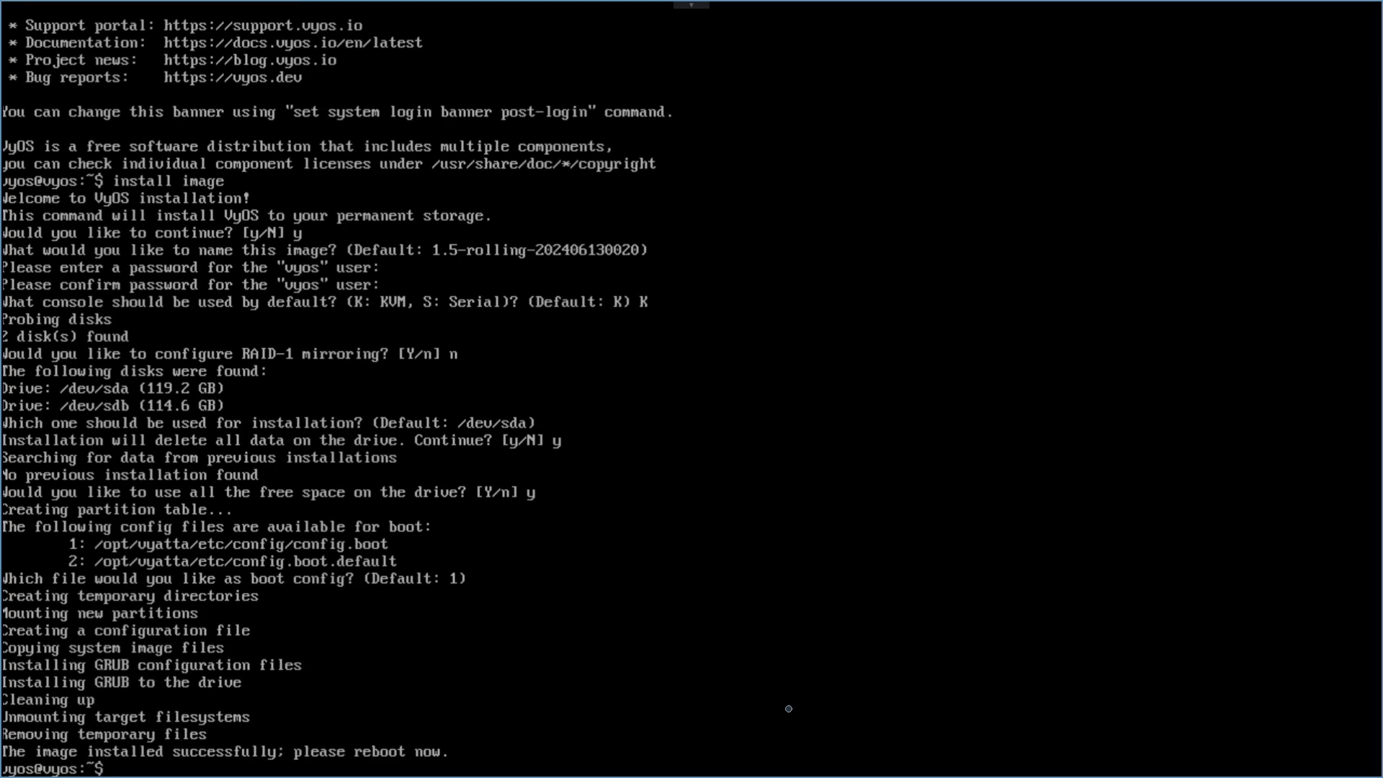
type("re")
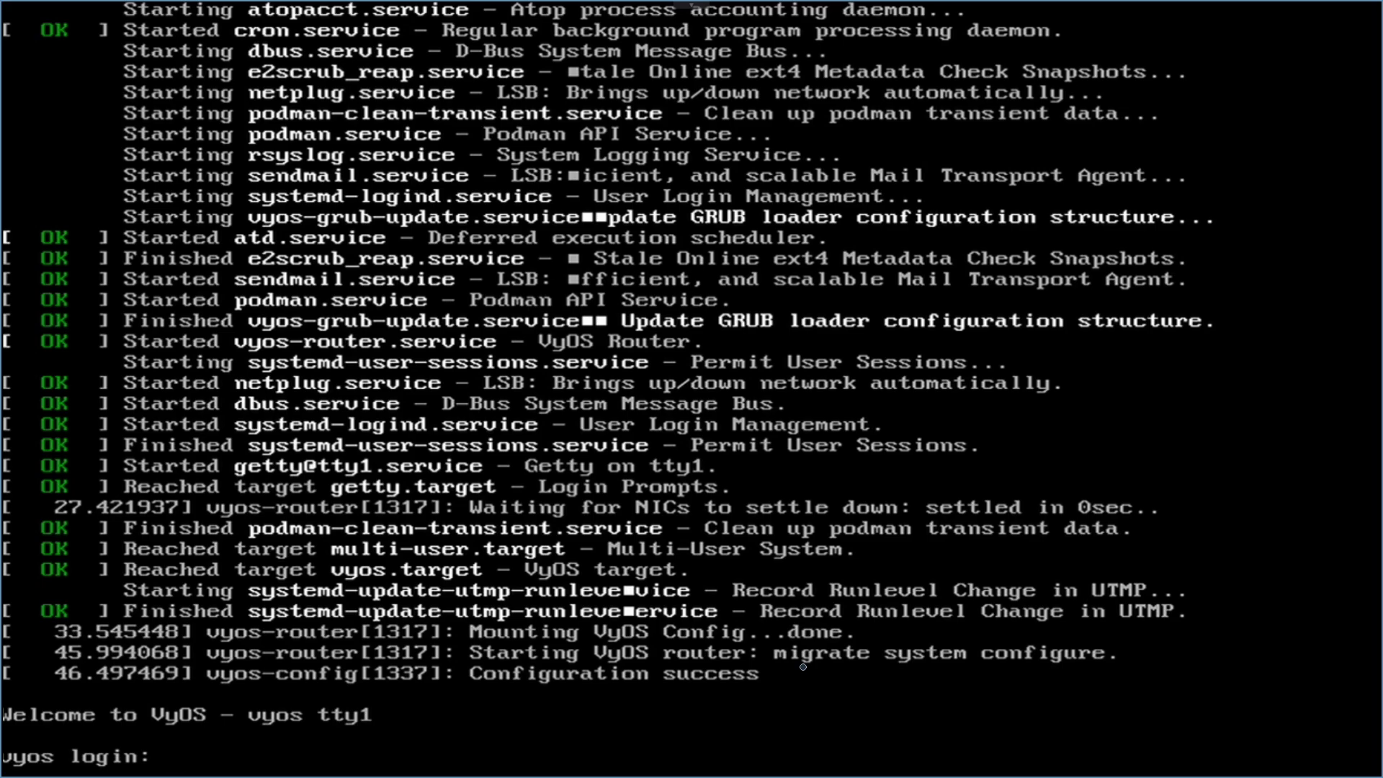
After rebooting into the installed system, log in as the vyos user.
type("vyos")
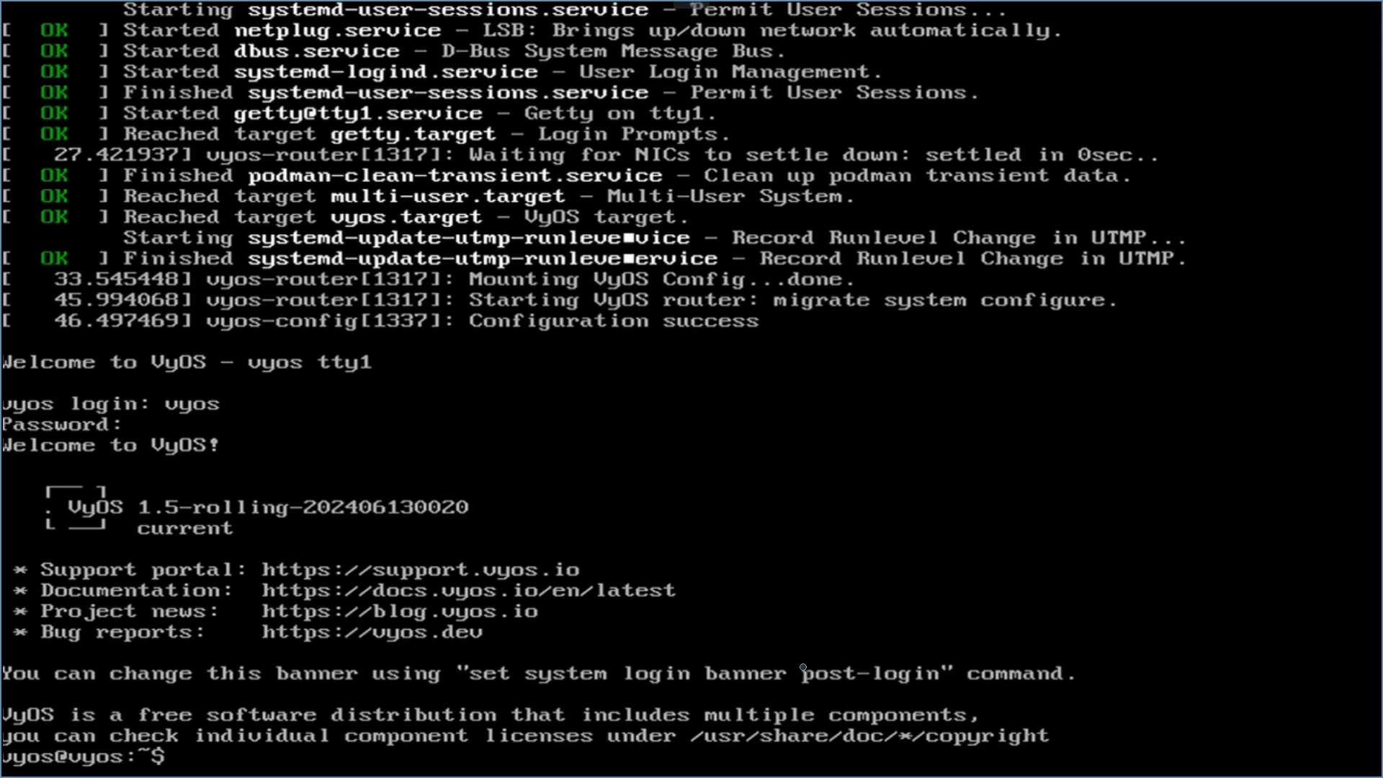
Enter configure mode, set system host-name Router, and review the change with compare.
type("configure")
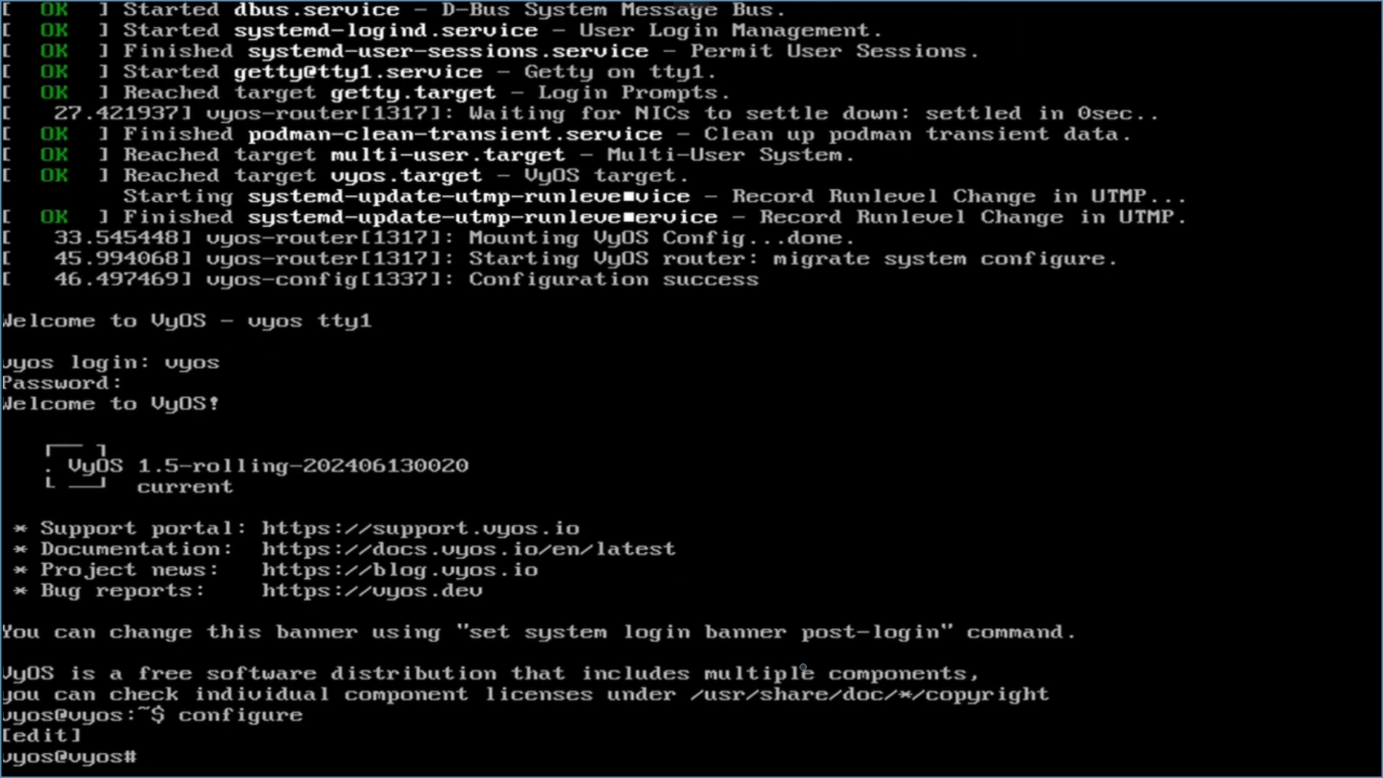
type("set system host")
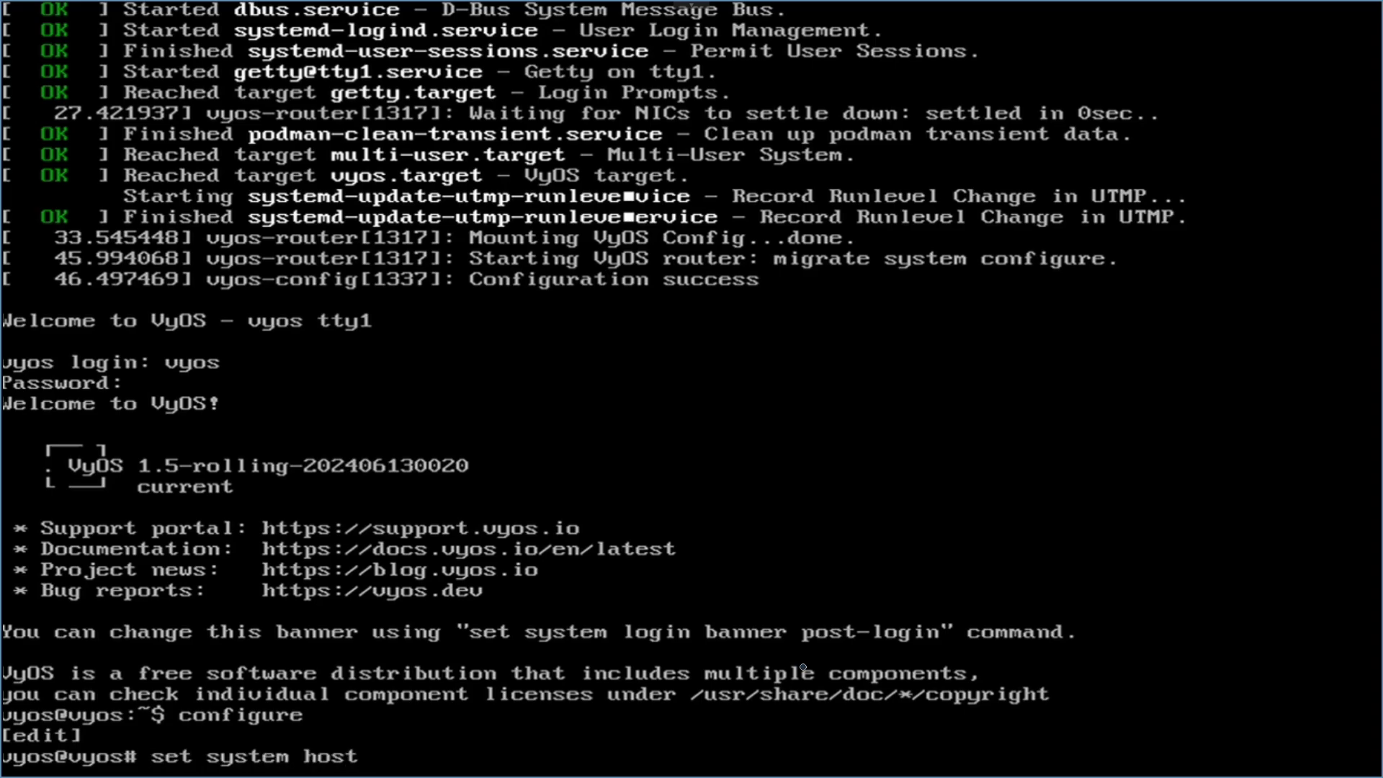
type("-name Router")
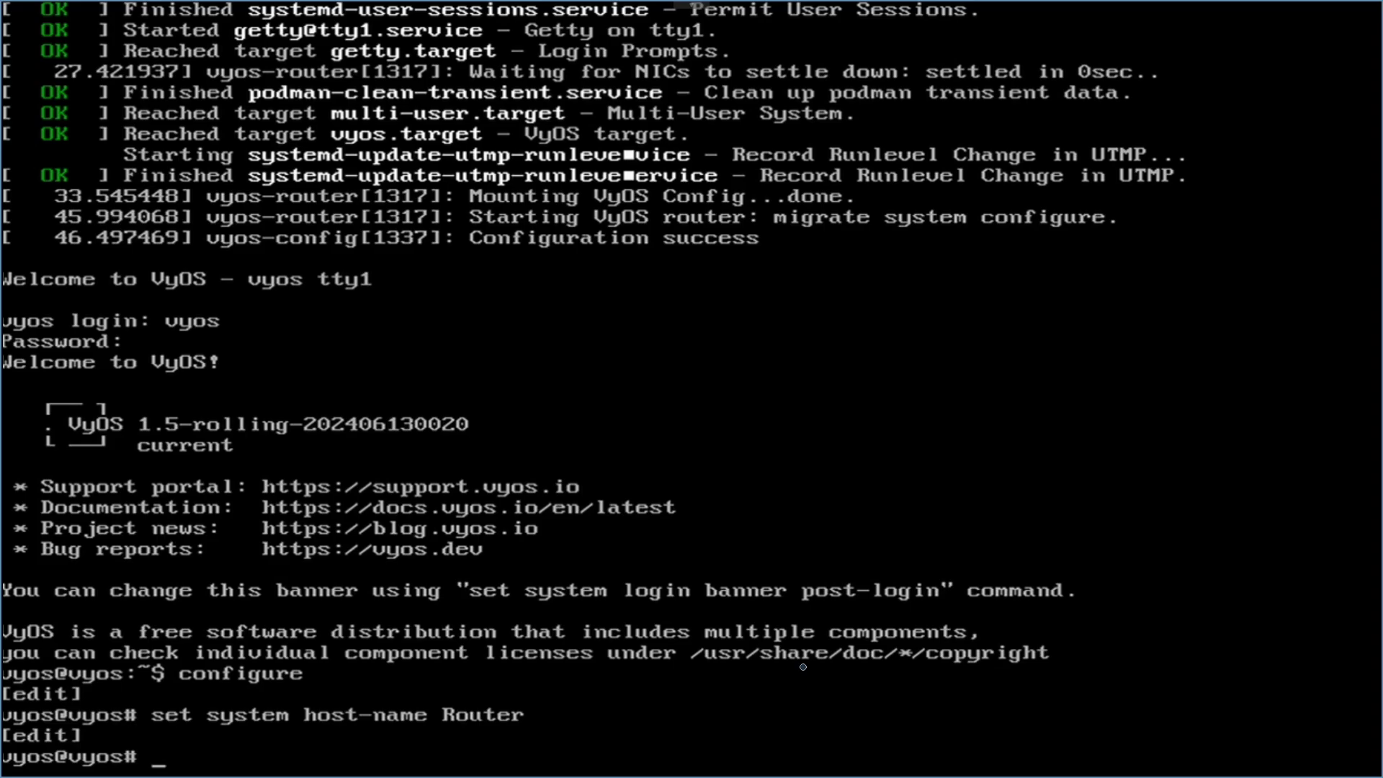
type("compare")
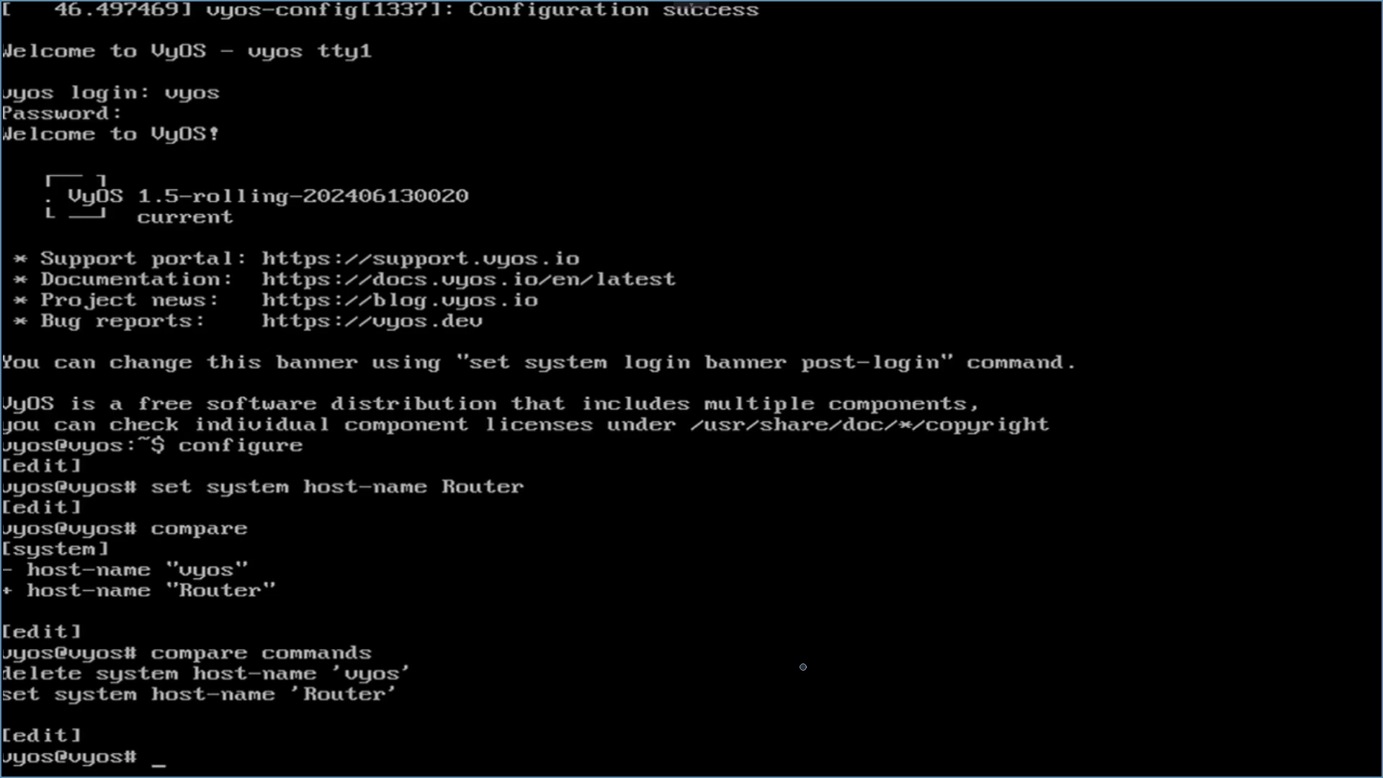
Commit and save the host-name Router change to the configuration.
type("commit")
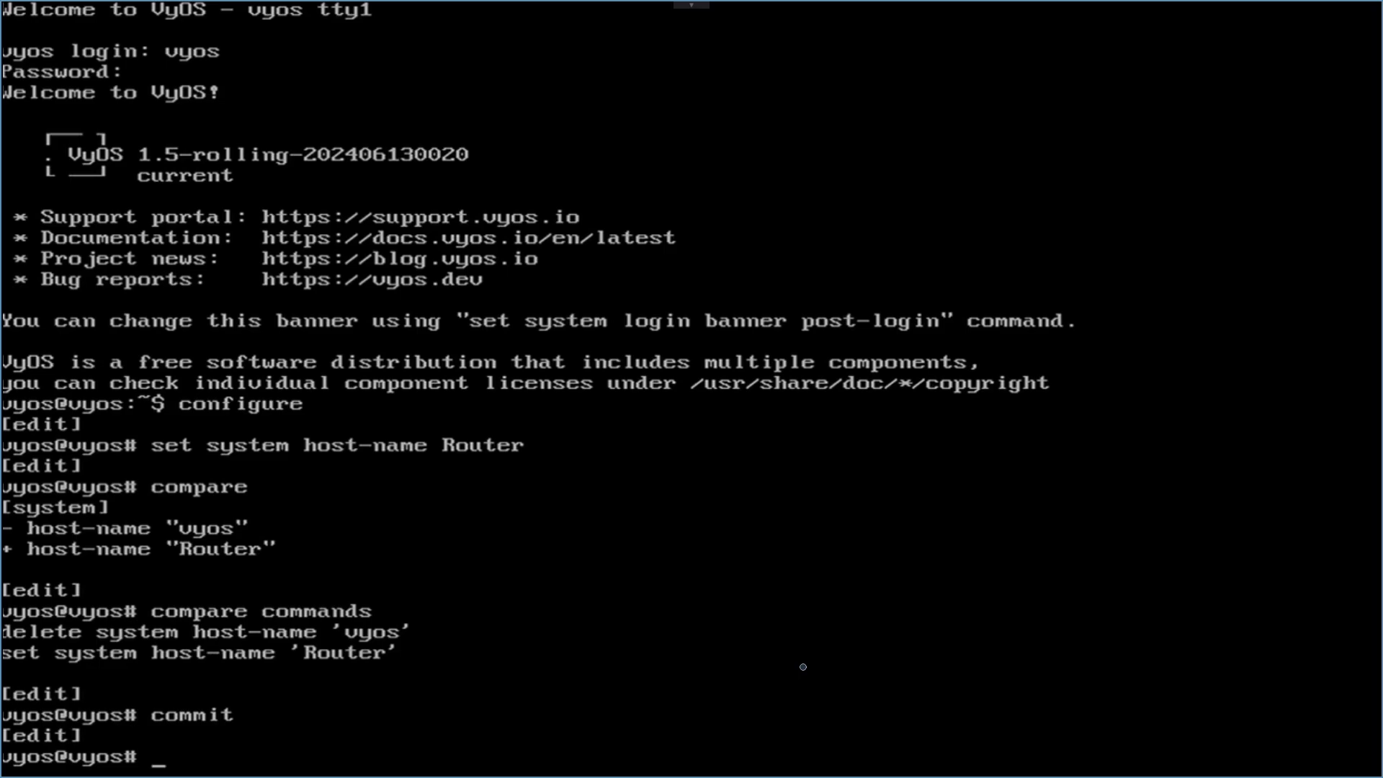
type("save")
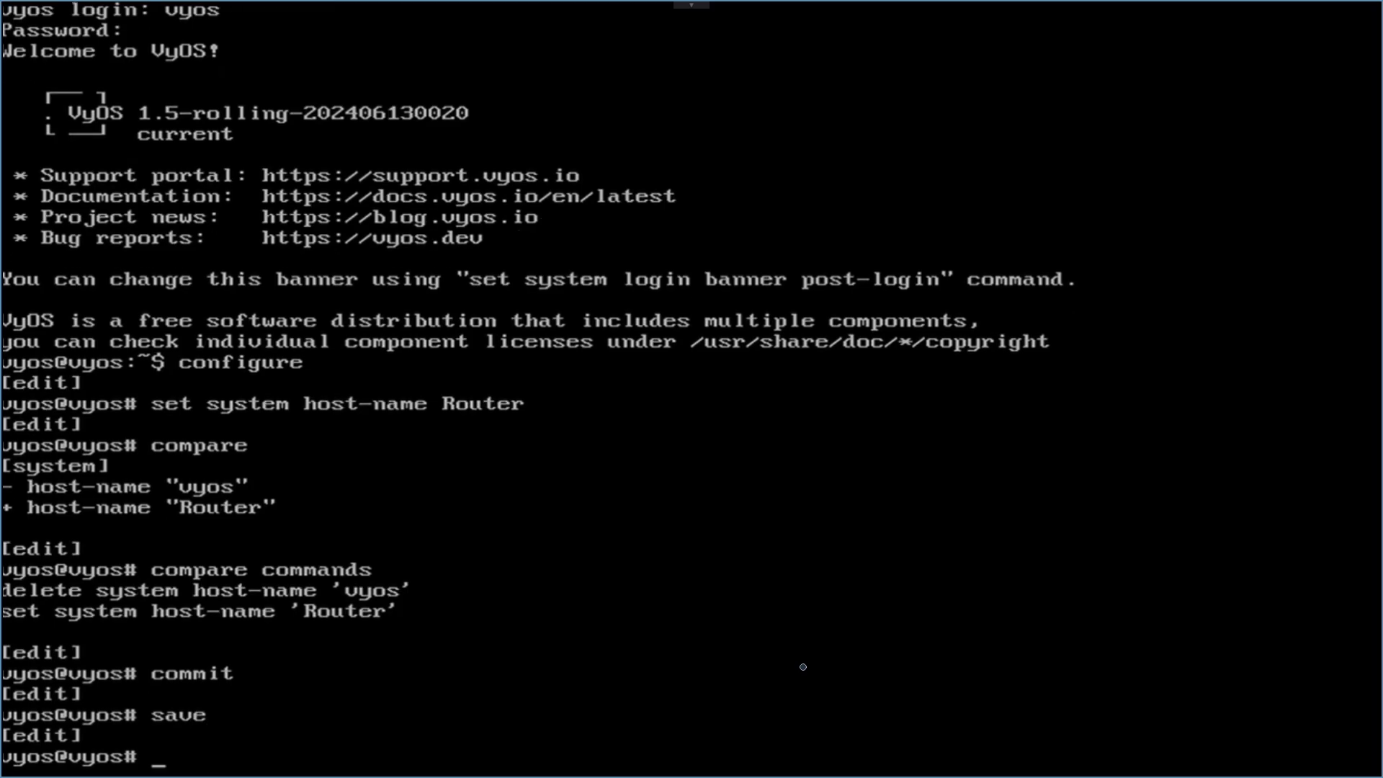
type("commit; save")
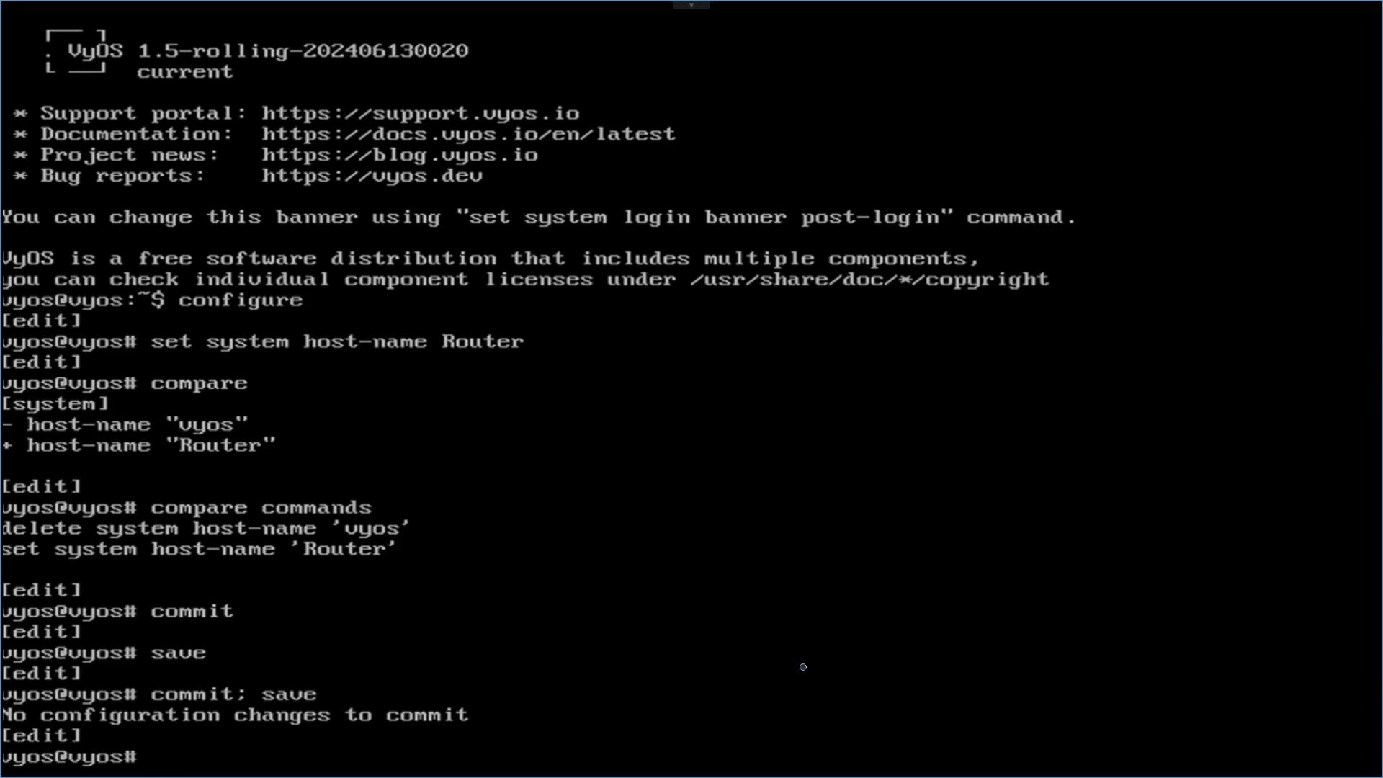
type("commit-")
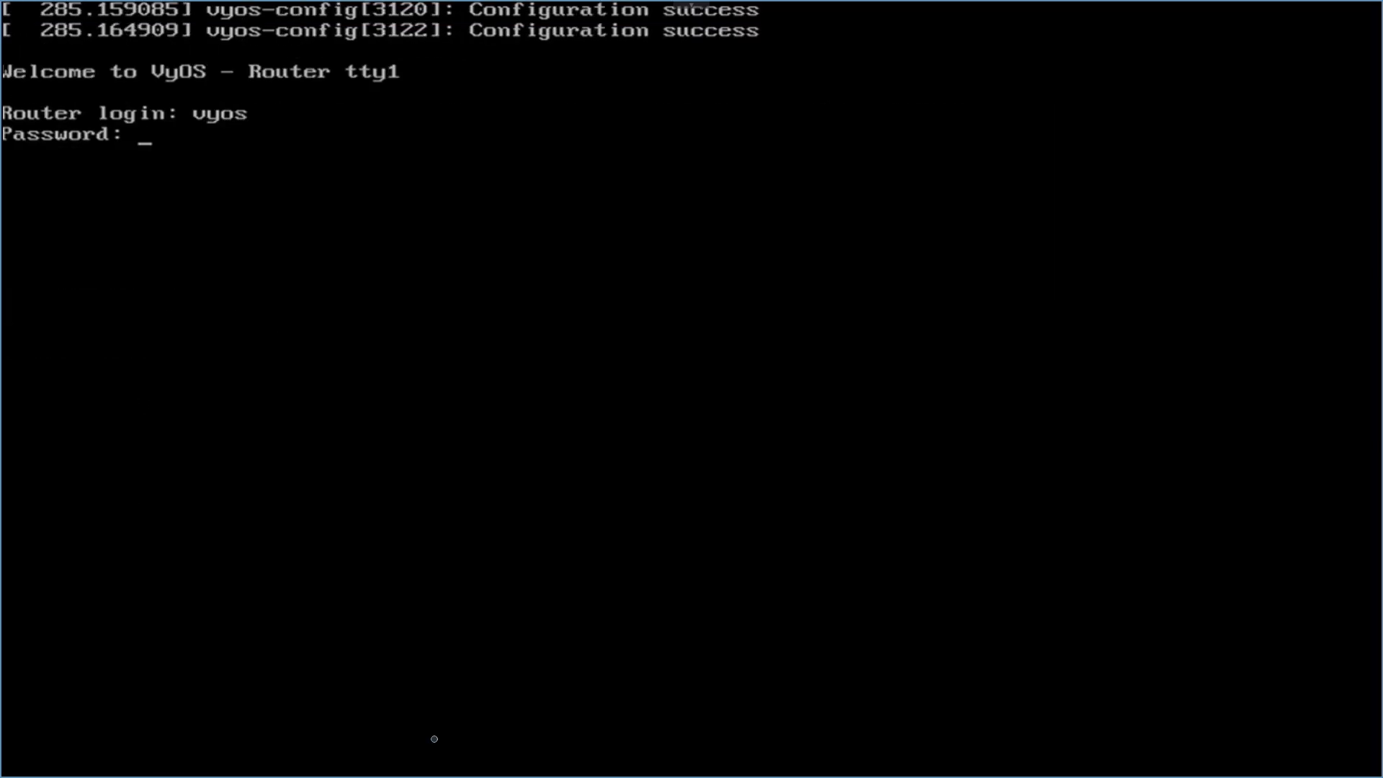
Log in as vyos at the Router login prompt.
key("Enter")
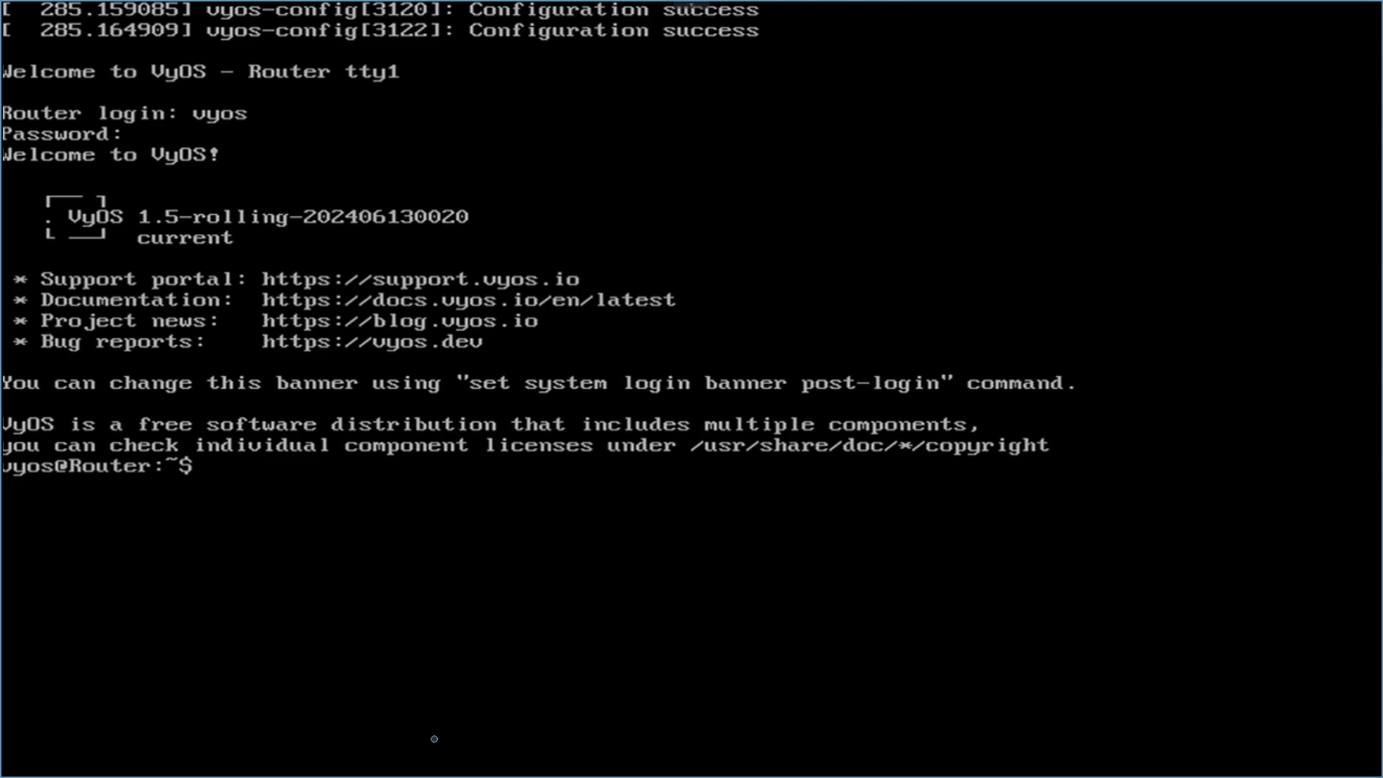
In configure mode, show service ntp and delete service ntp allow-client.
type("configure")
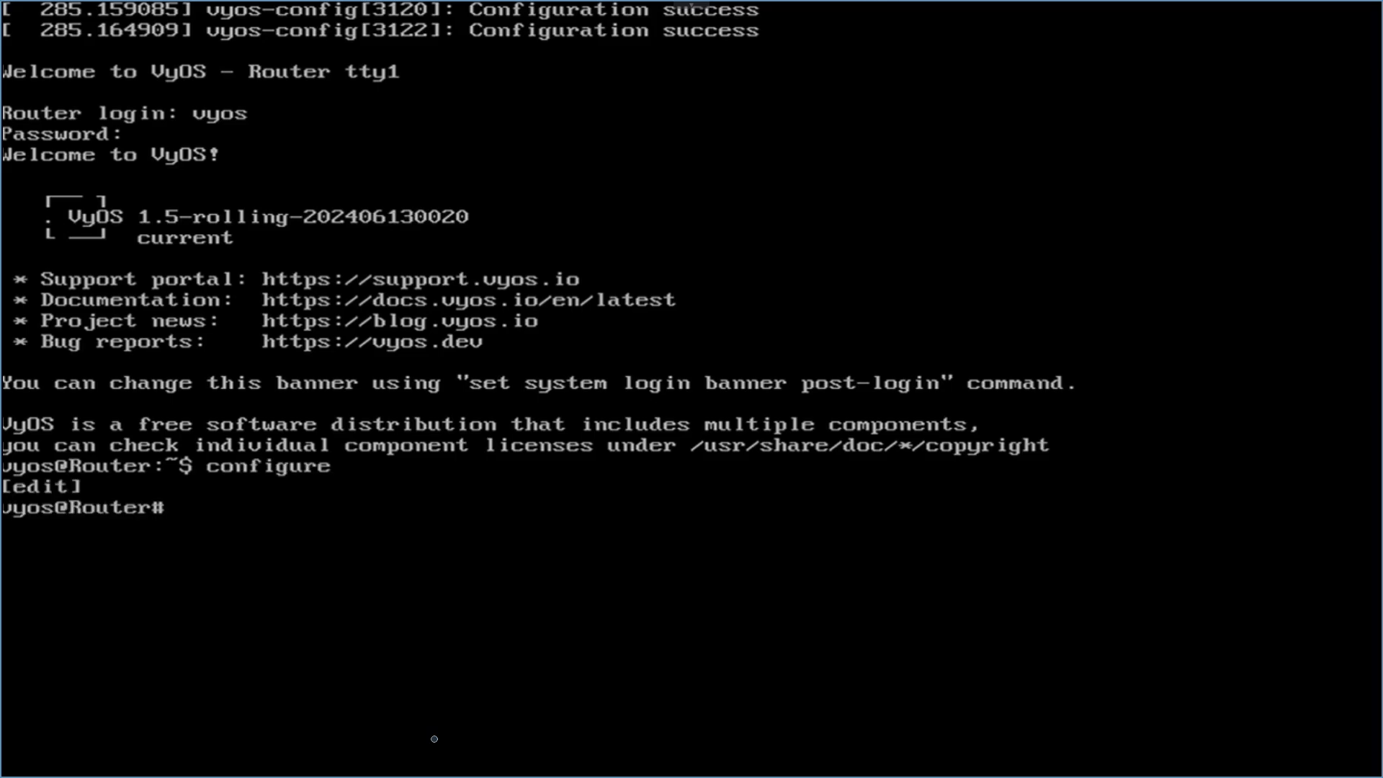
type("show service ntp")
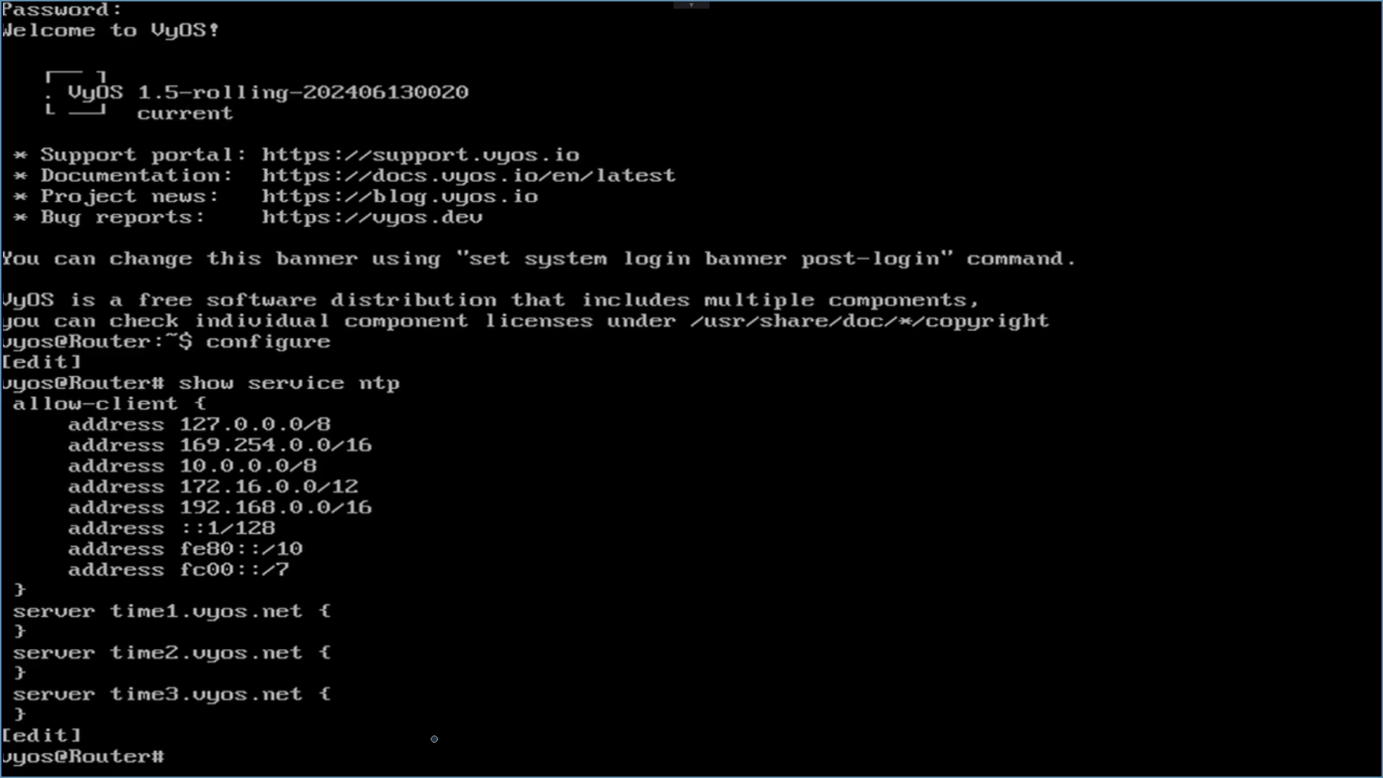
type("delete service ntp allow-client")
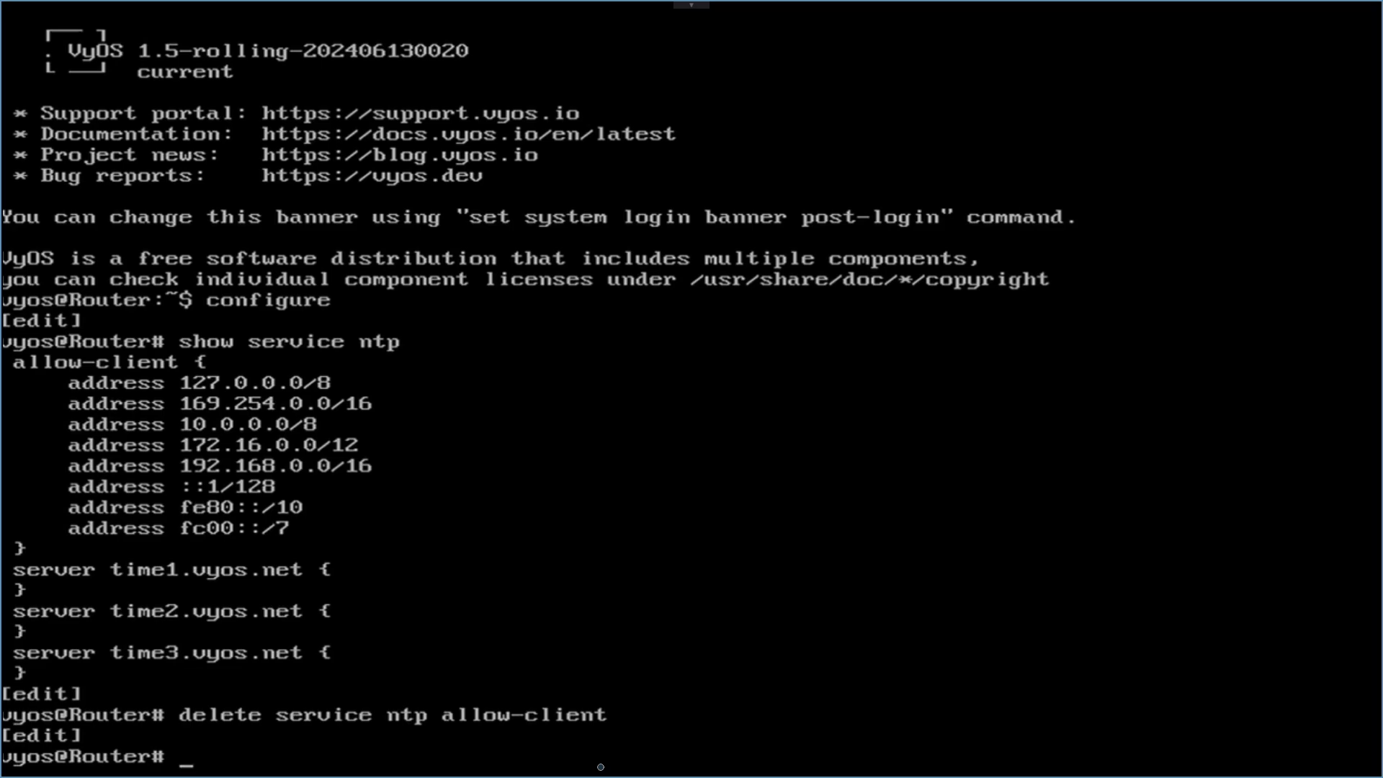
Delete the default service ntp server entries from the configuration.
type("delete")
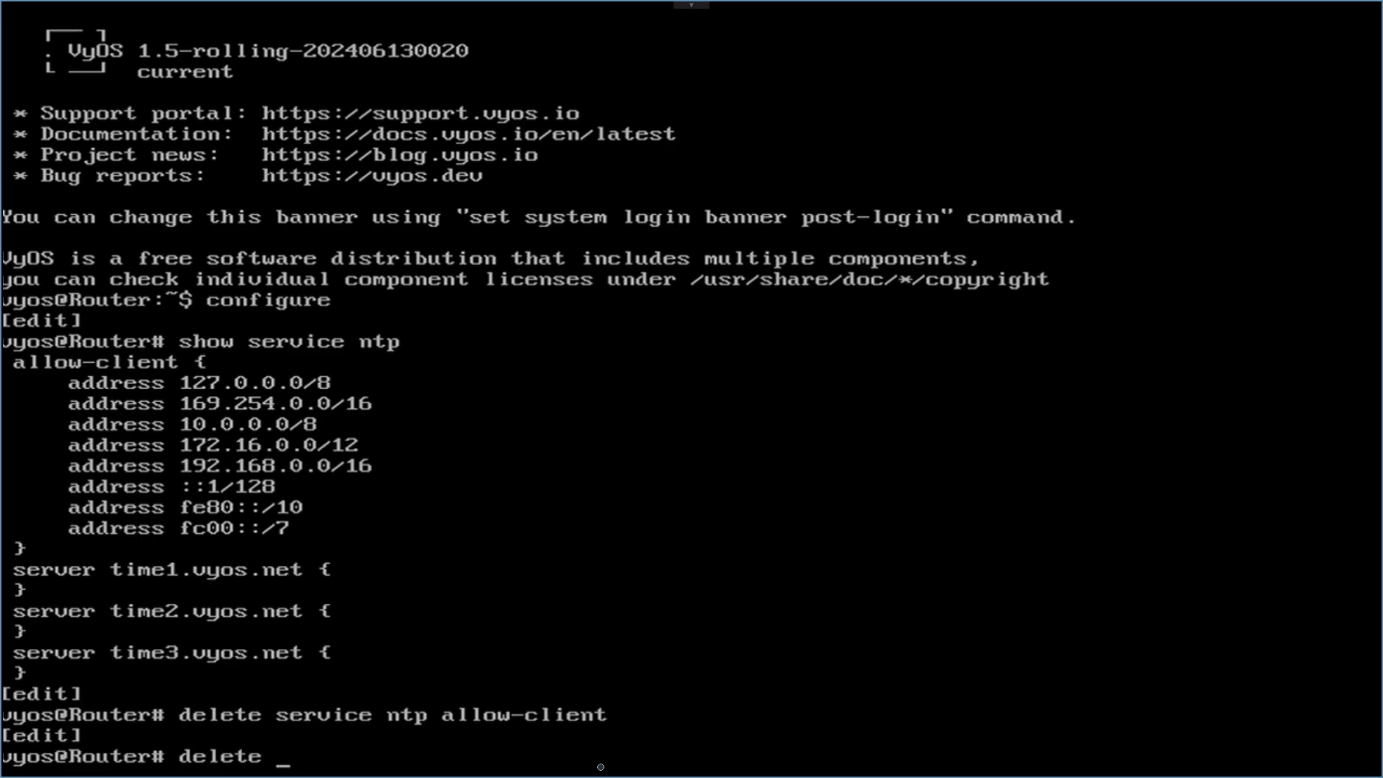
type("service n")
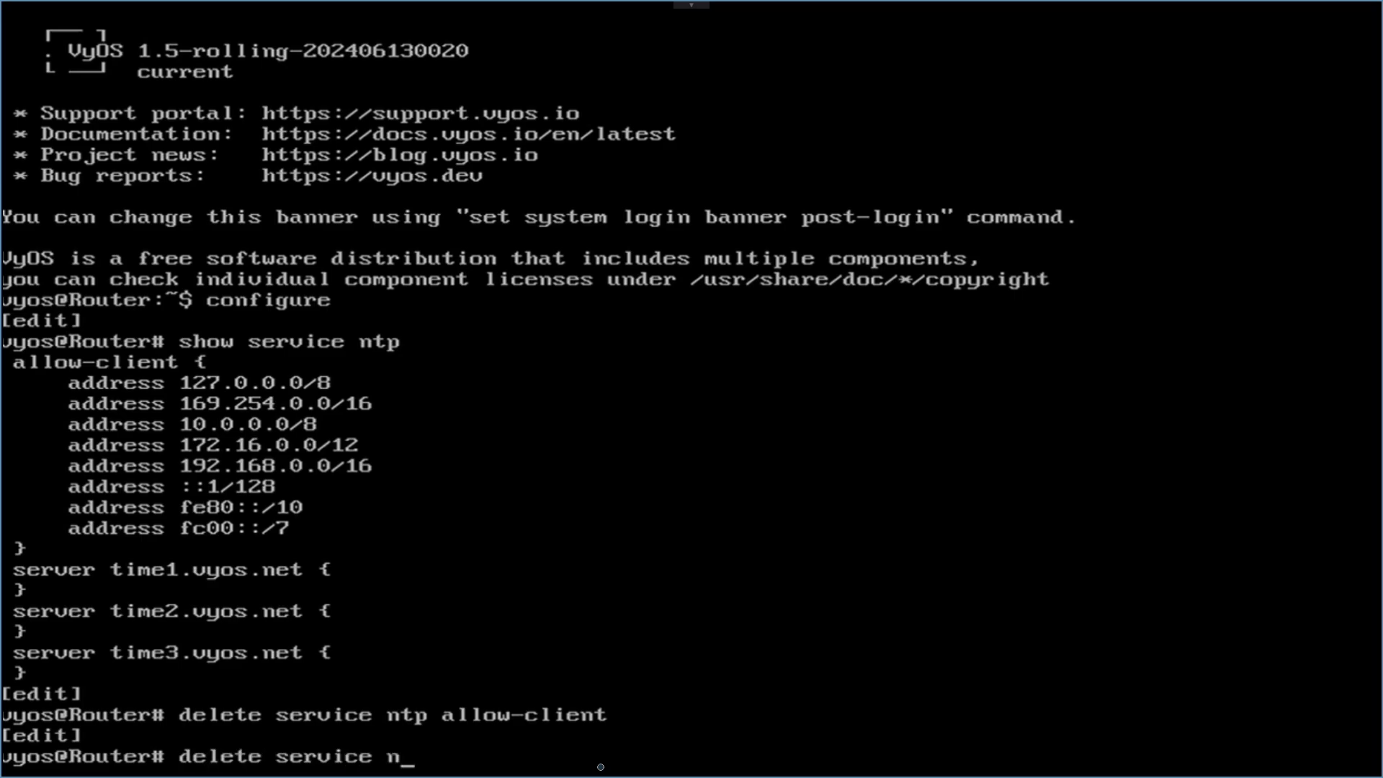
type("tp server")
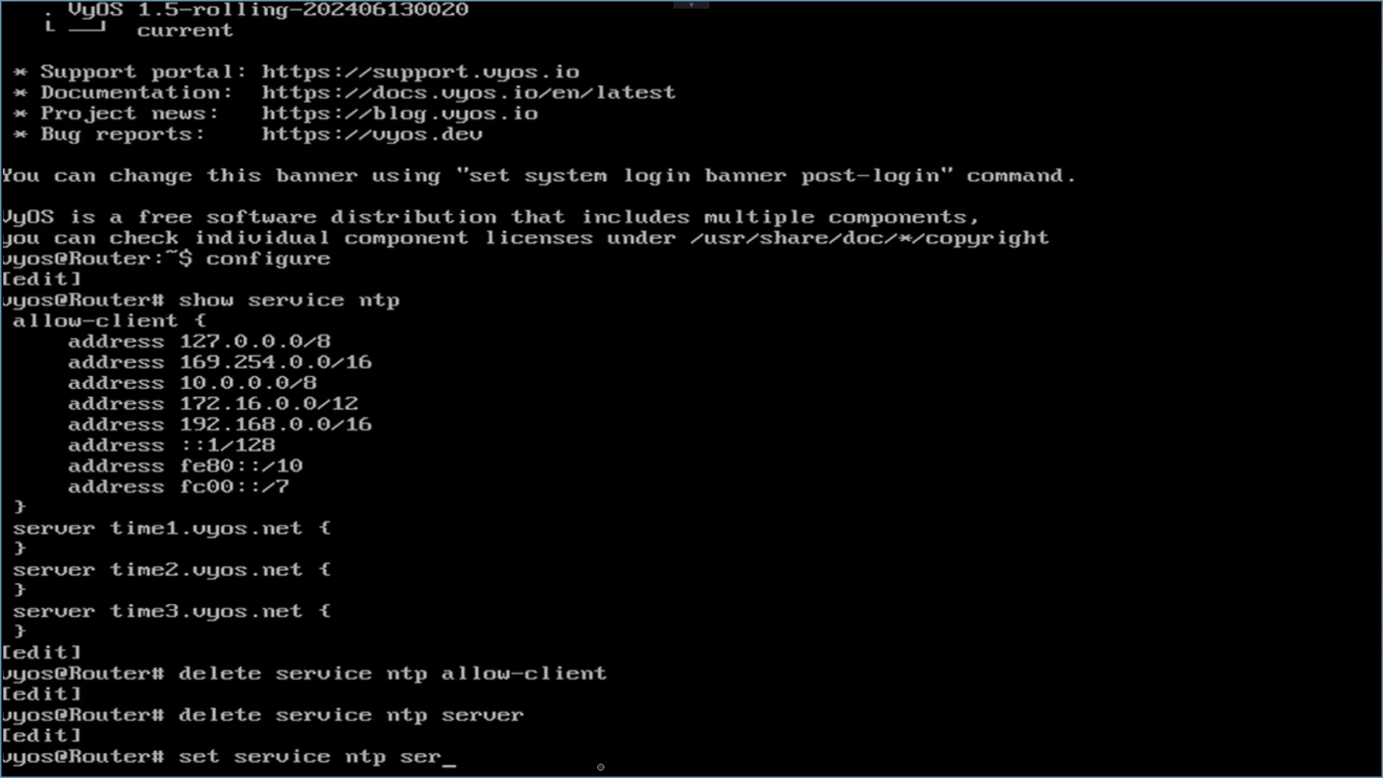
Set NTP servers 0.us.pool.ntp.org through 3.us.pool.ntp.org.
type("ver 0.us.pool.ntp.org")
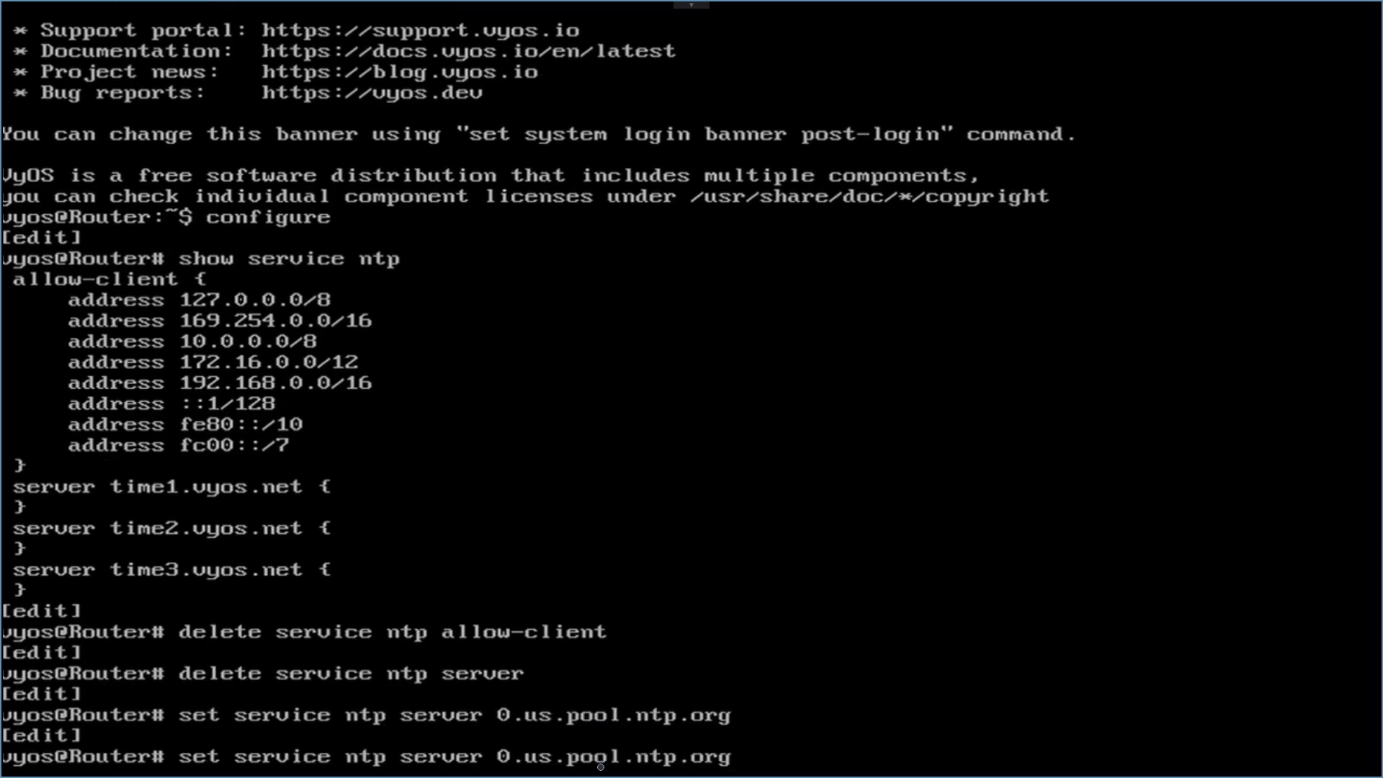
type("set service ntp server 1.us.pool.ntp.org")
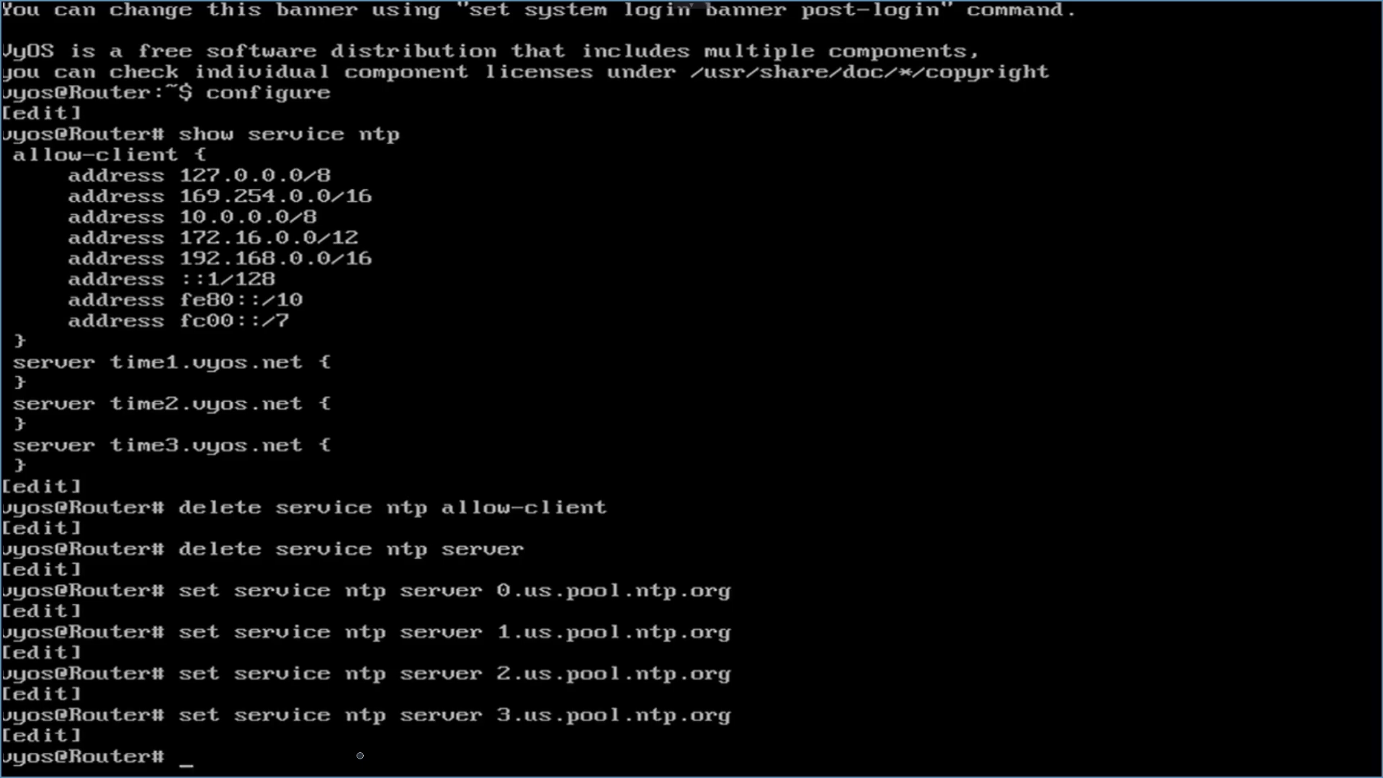
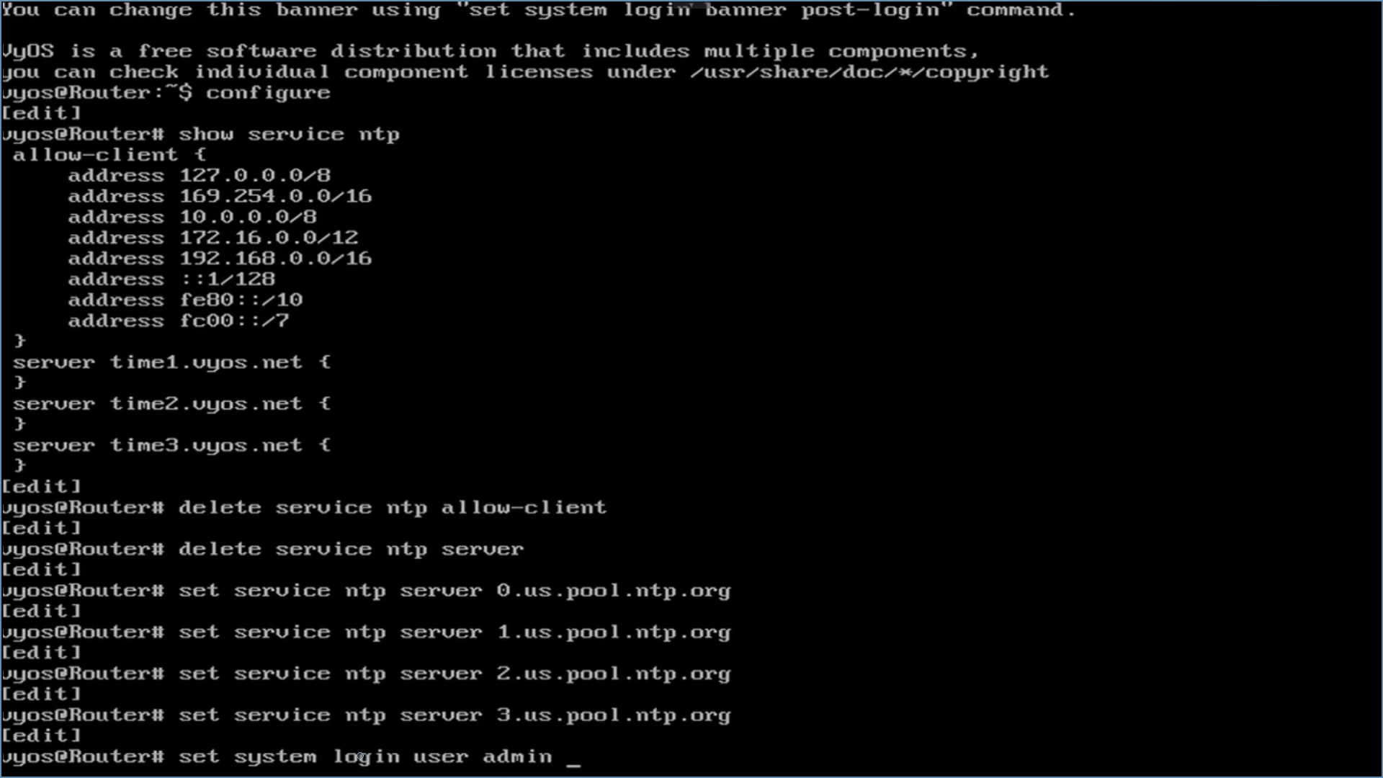
type("authen")
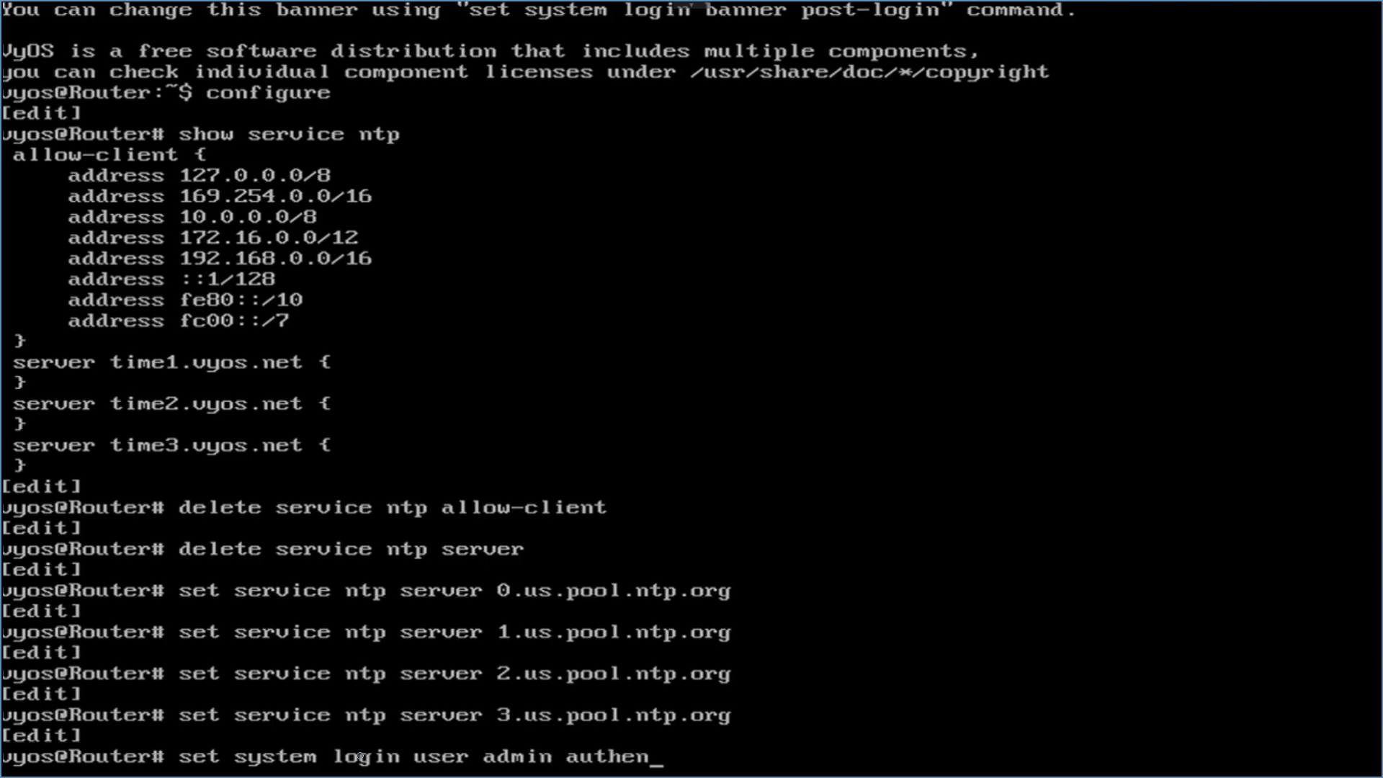
type("tication")
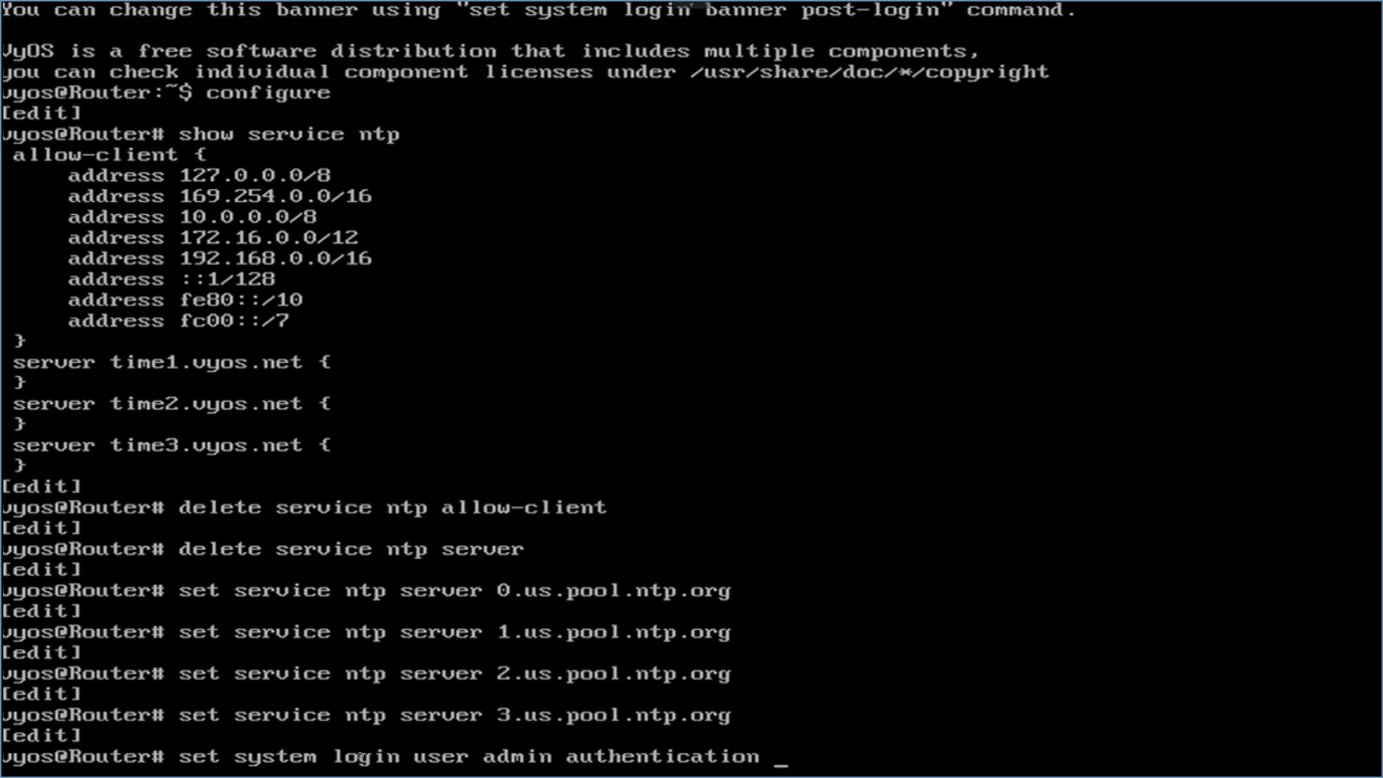
type("plaintext-password")
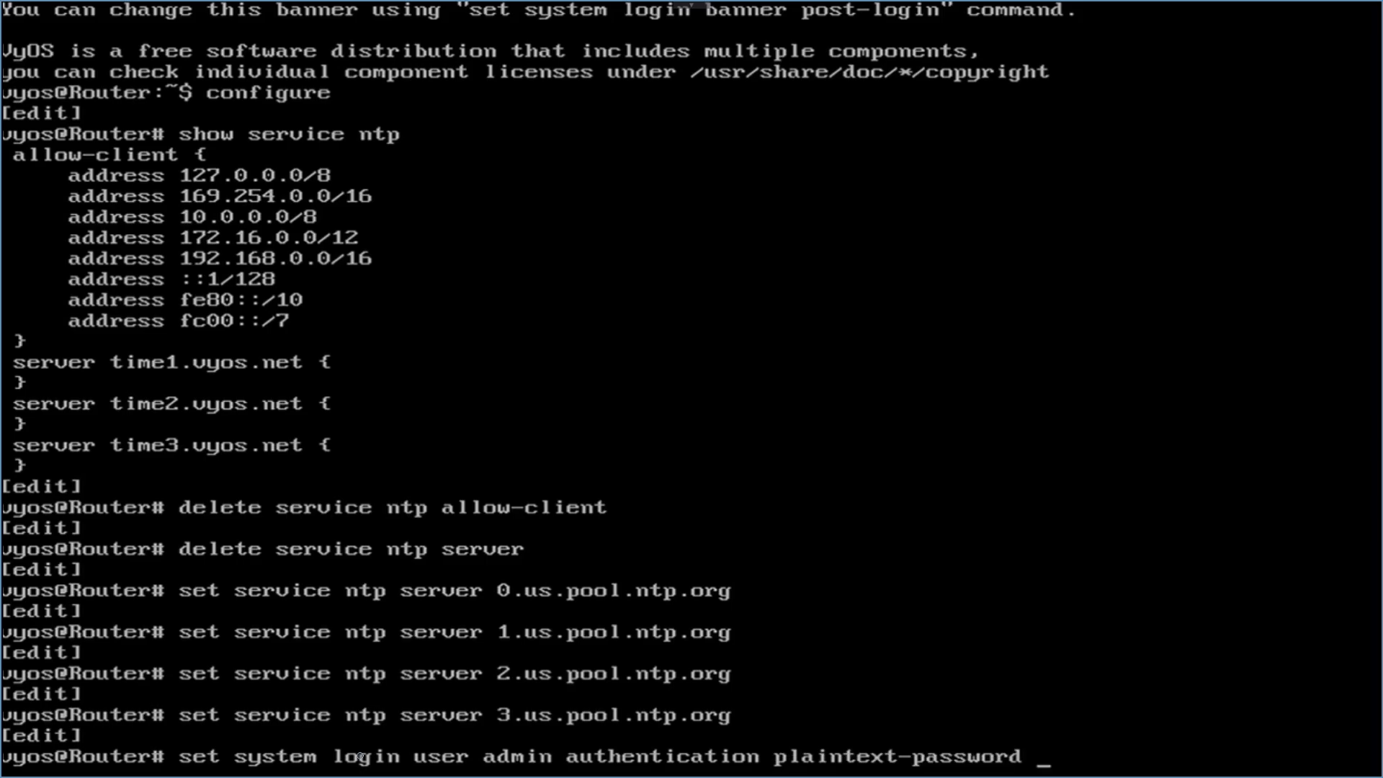
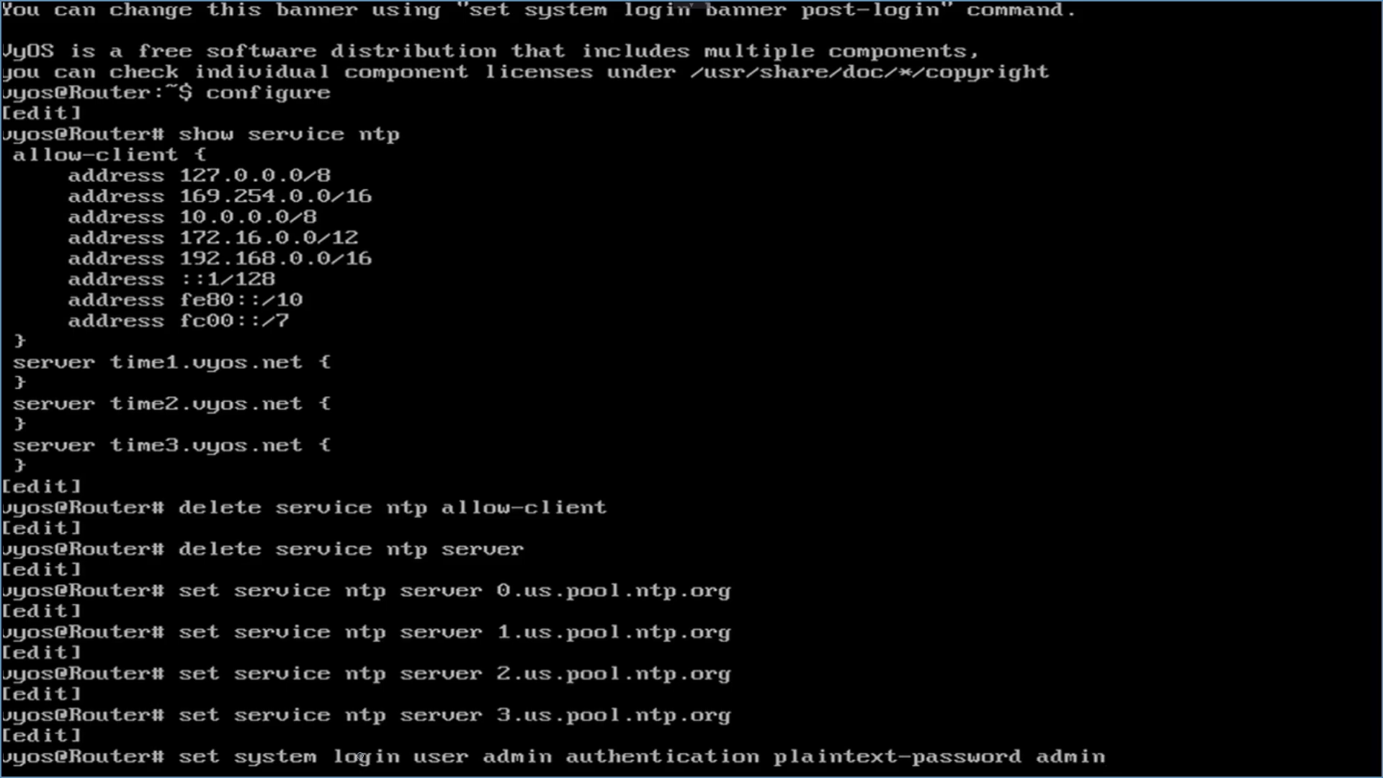
type("compare commands")
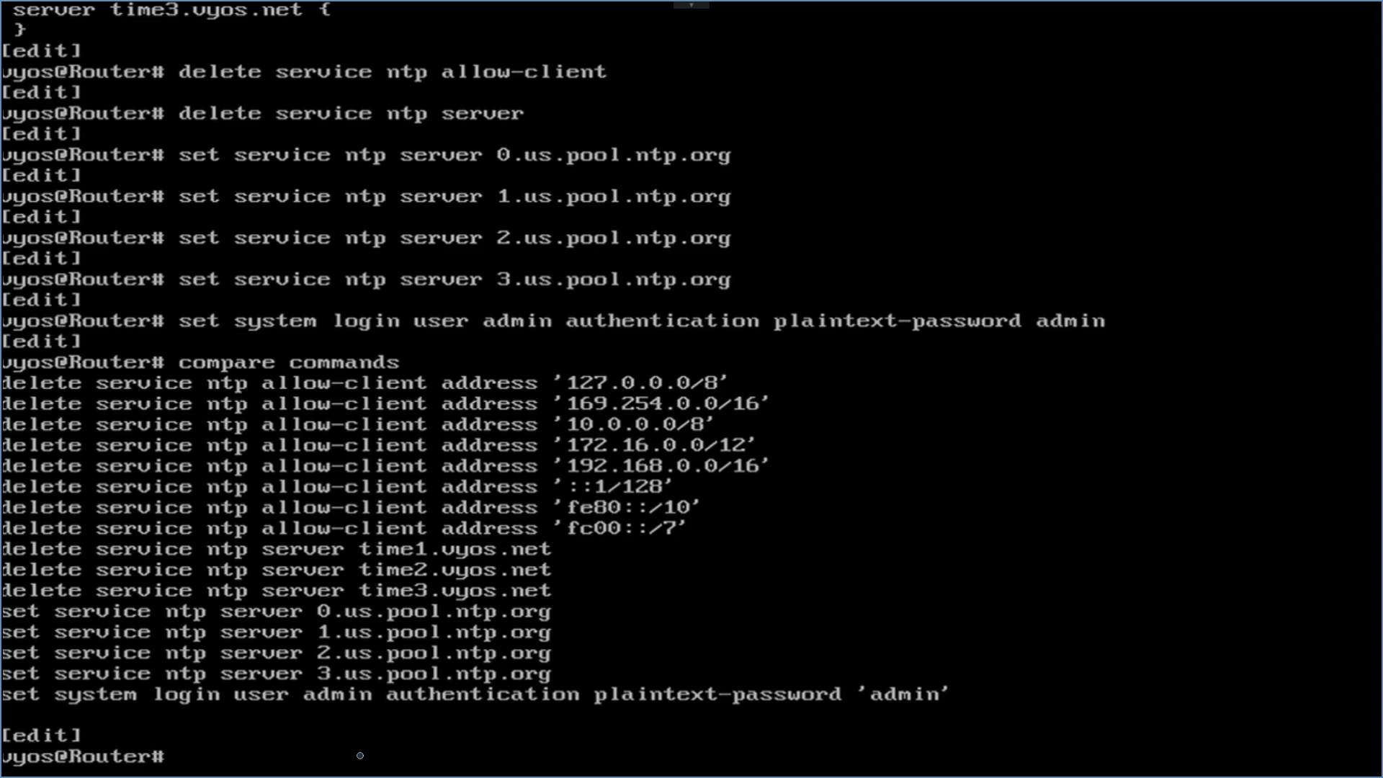
Run commit-confirm and answer y to apply the NTP and admin changes.
type("commi")
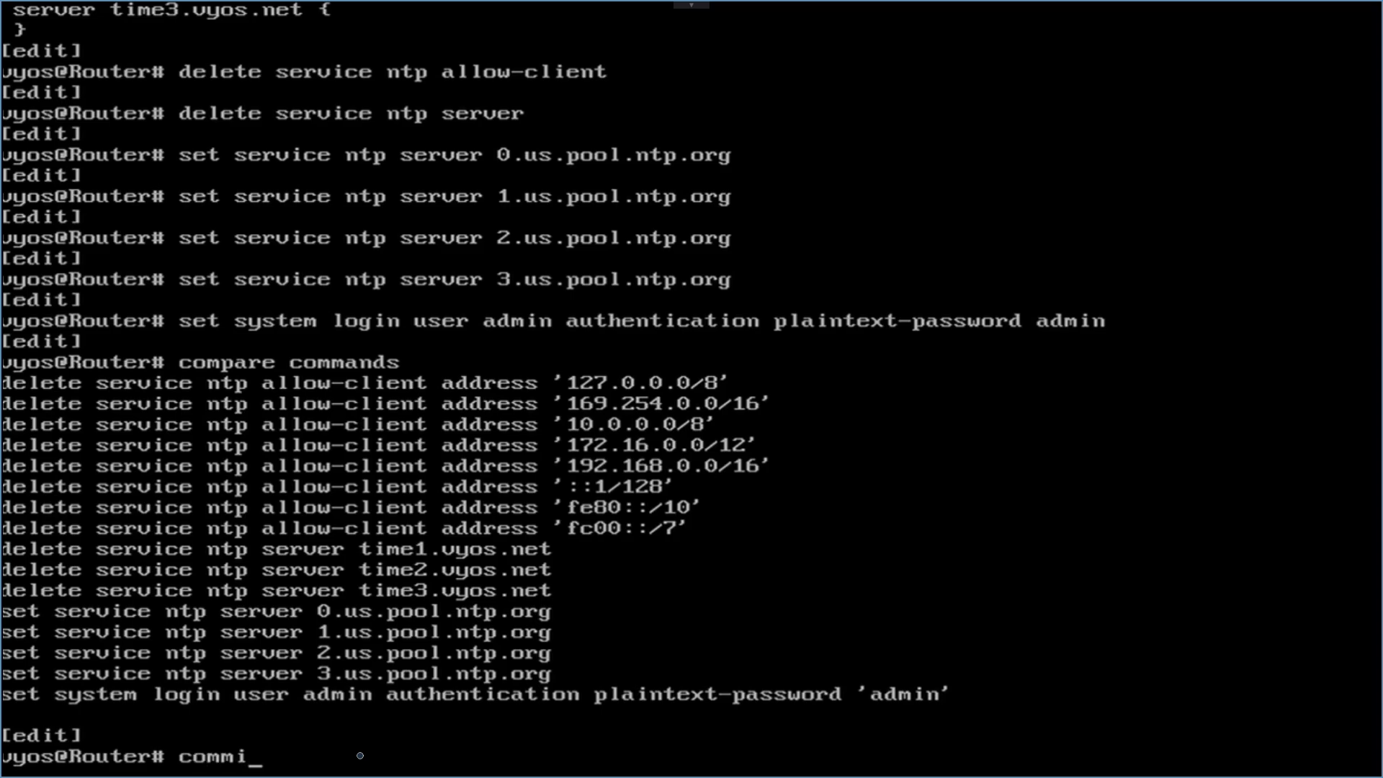
type("t-confirm")
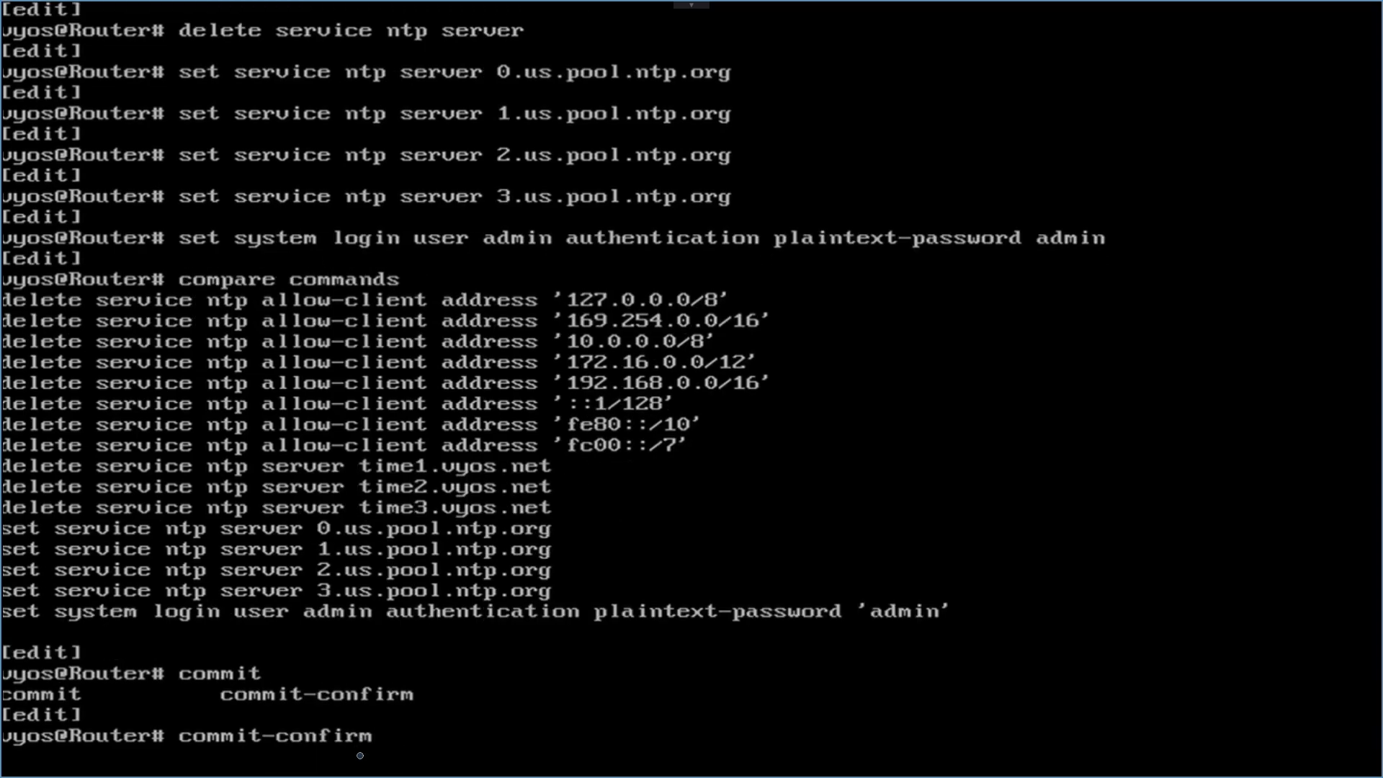
key("Enter")
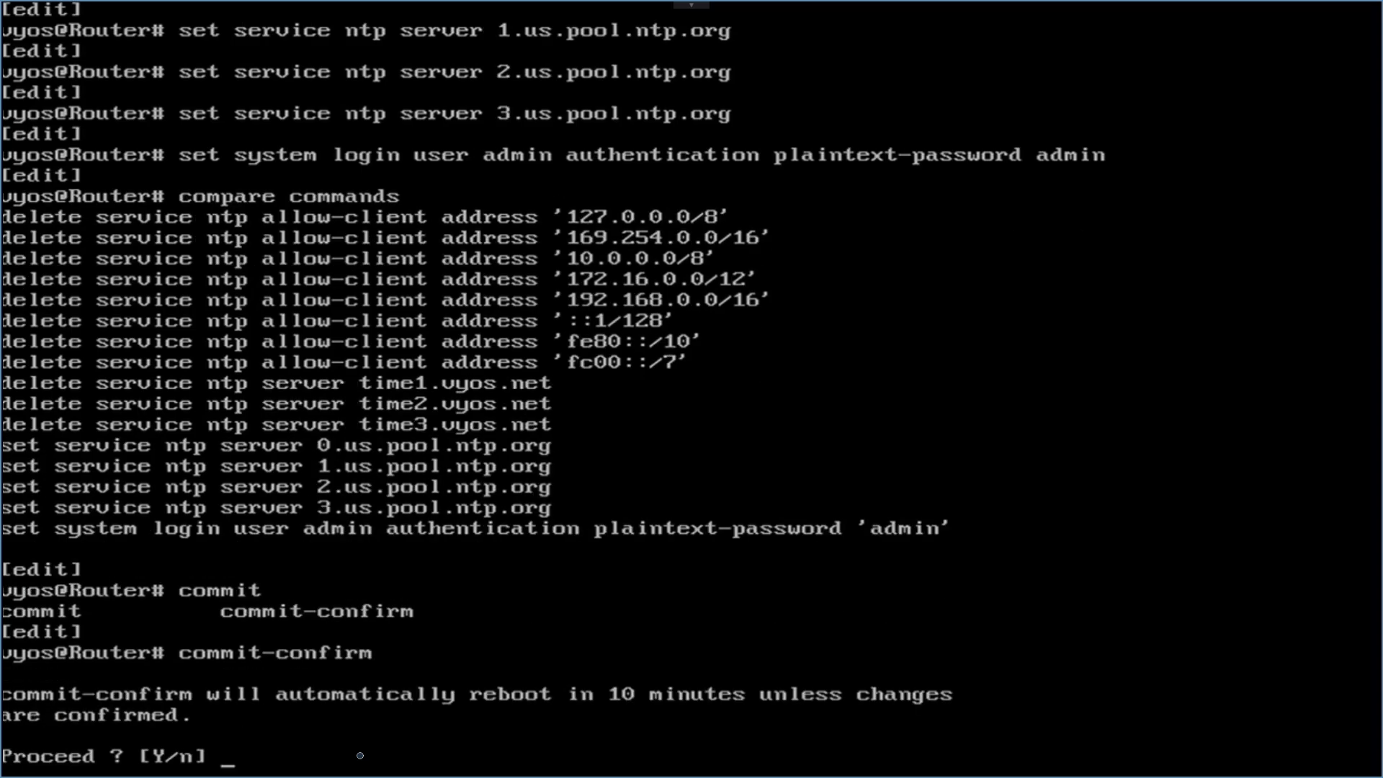
type("y")
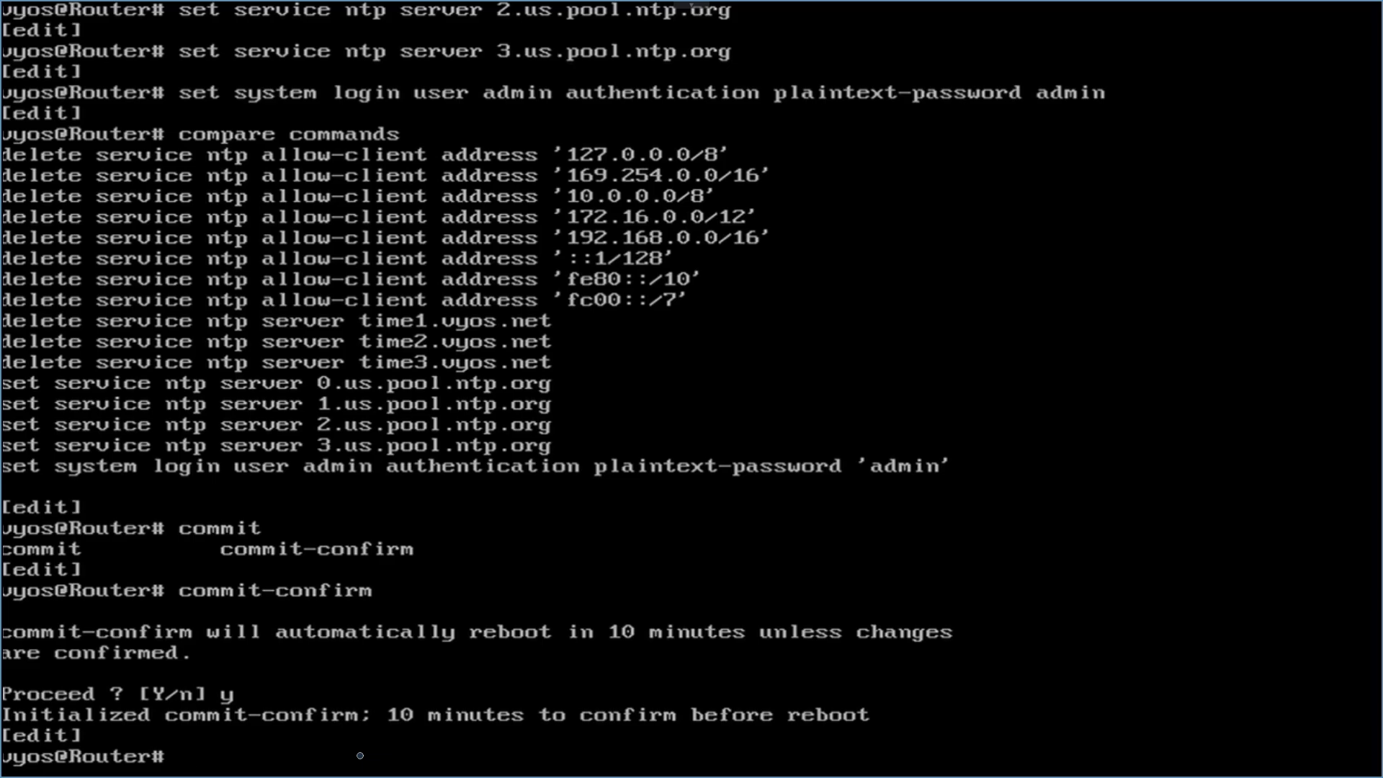
Confirm the commit and save the configuration.
type("confirm")
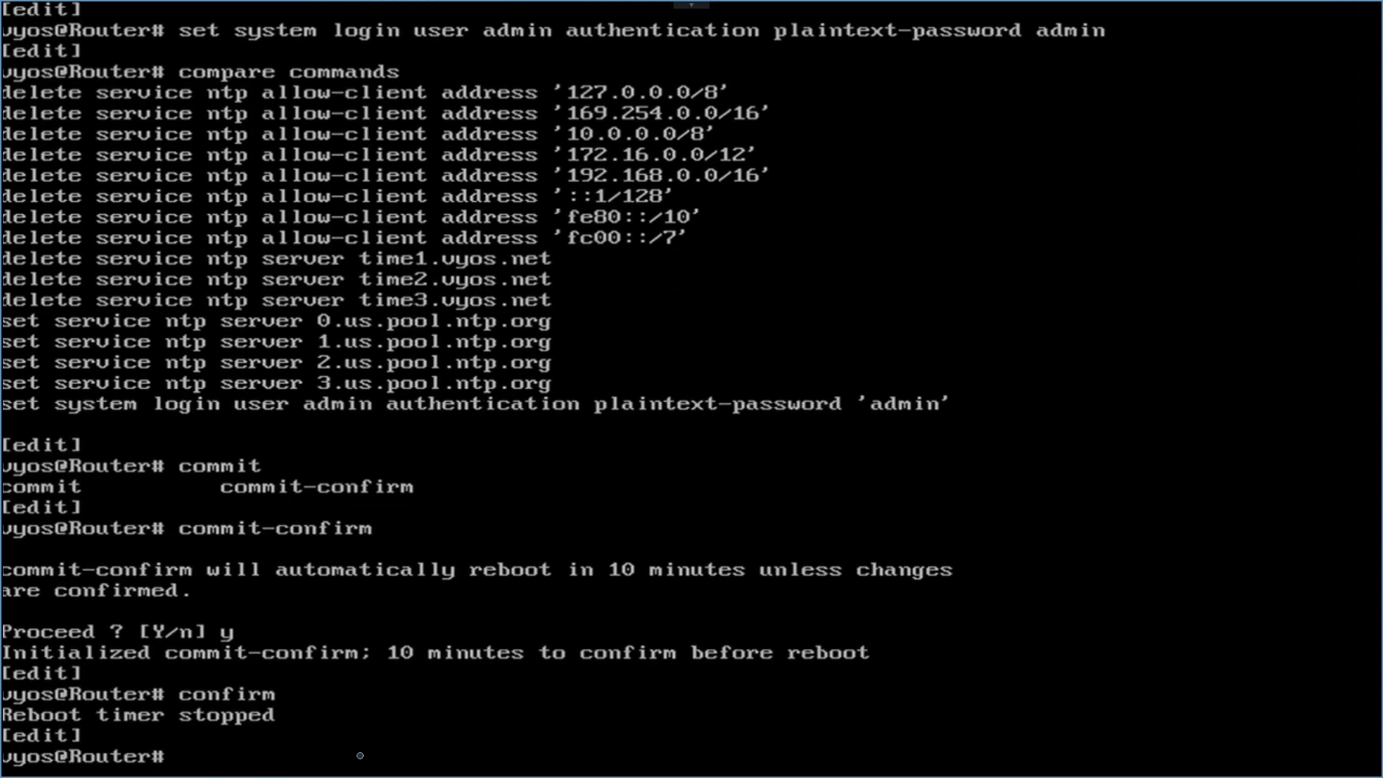
type("sav")
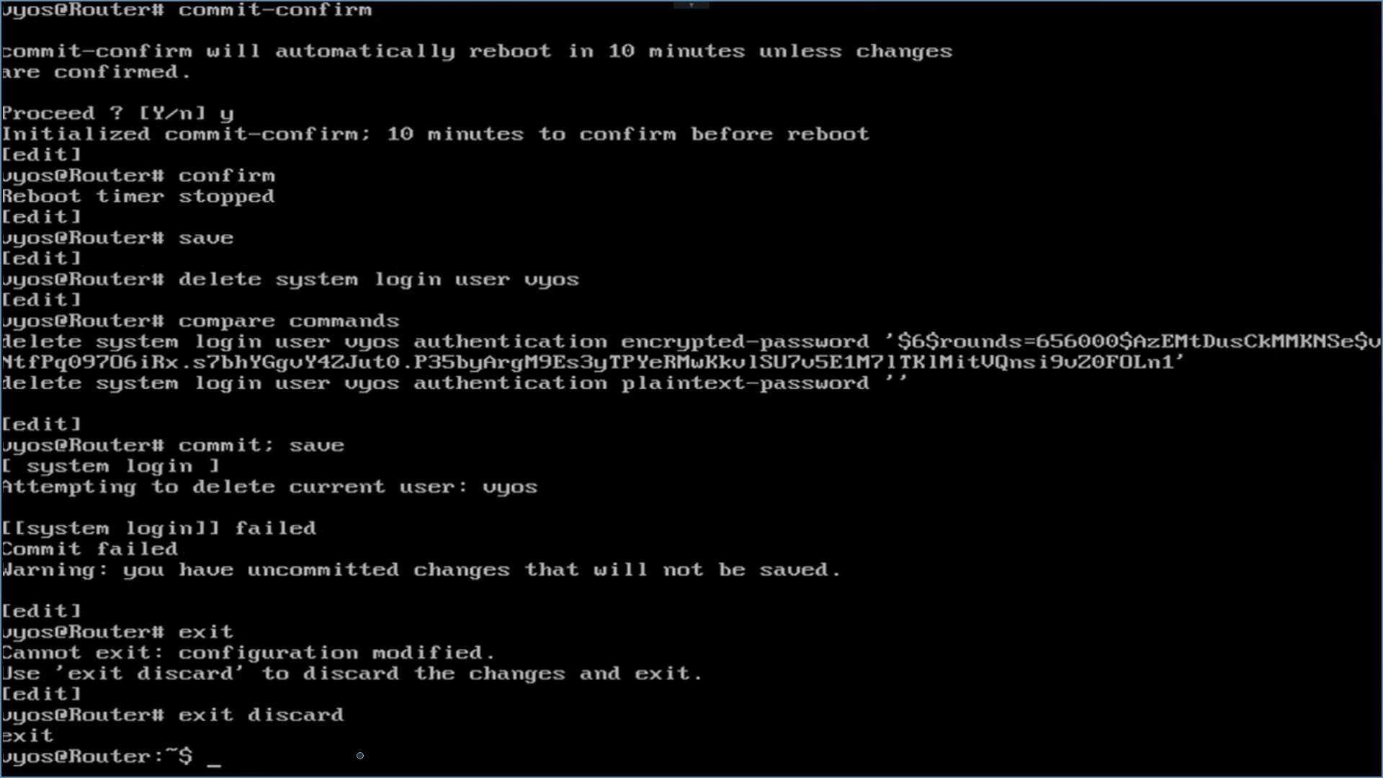
Exit the session to log back in as the admin user.
type("exit")
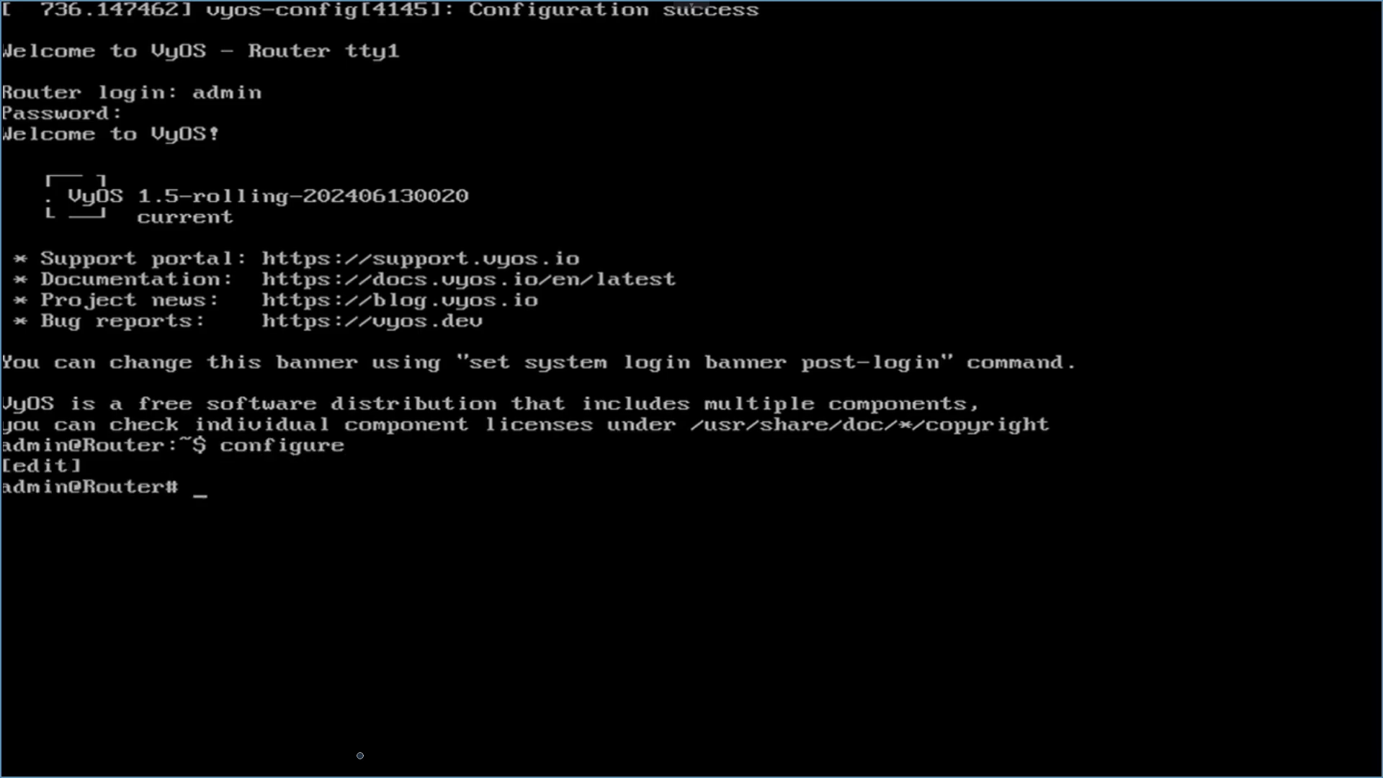
Delete system login user vyos, compare, then commit and save as admin.
type("delete system login user vyos")
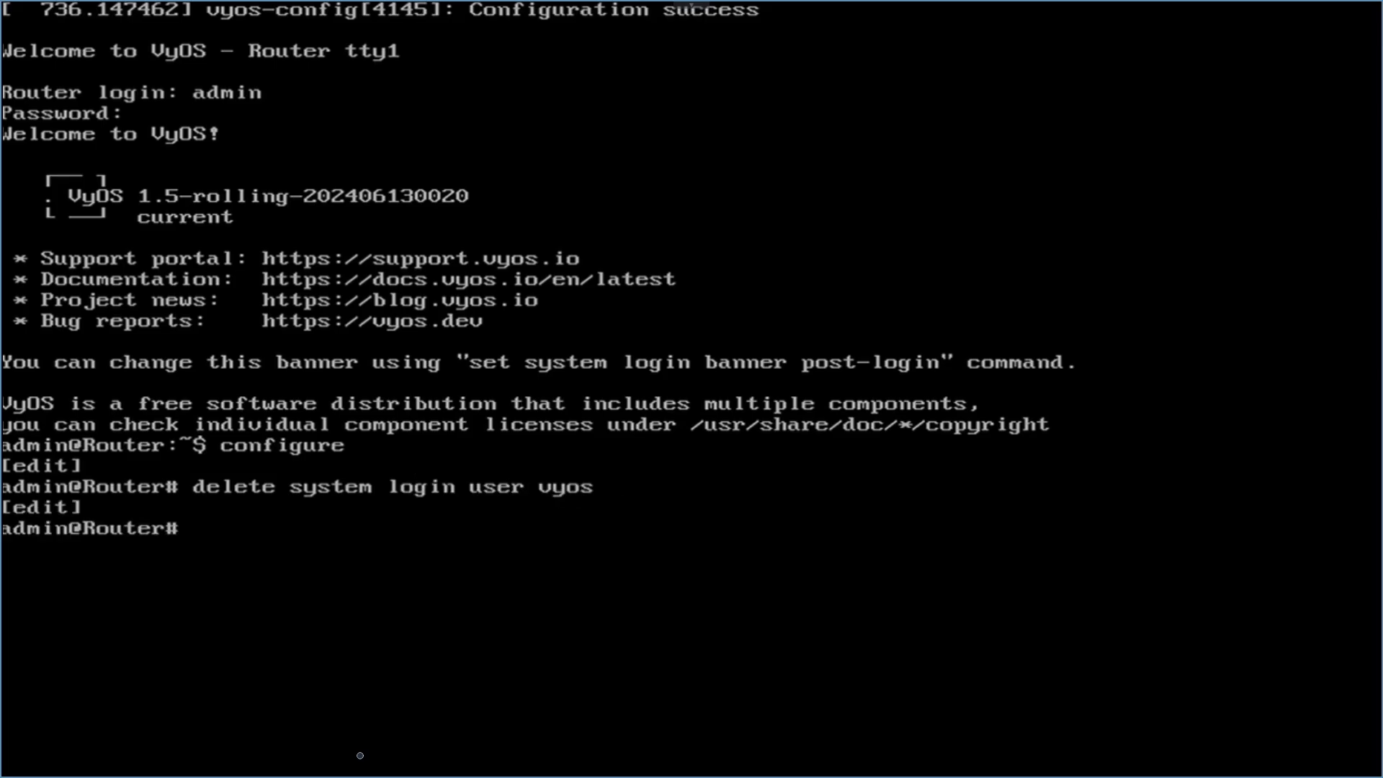
type("compare commands")
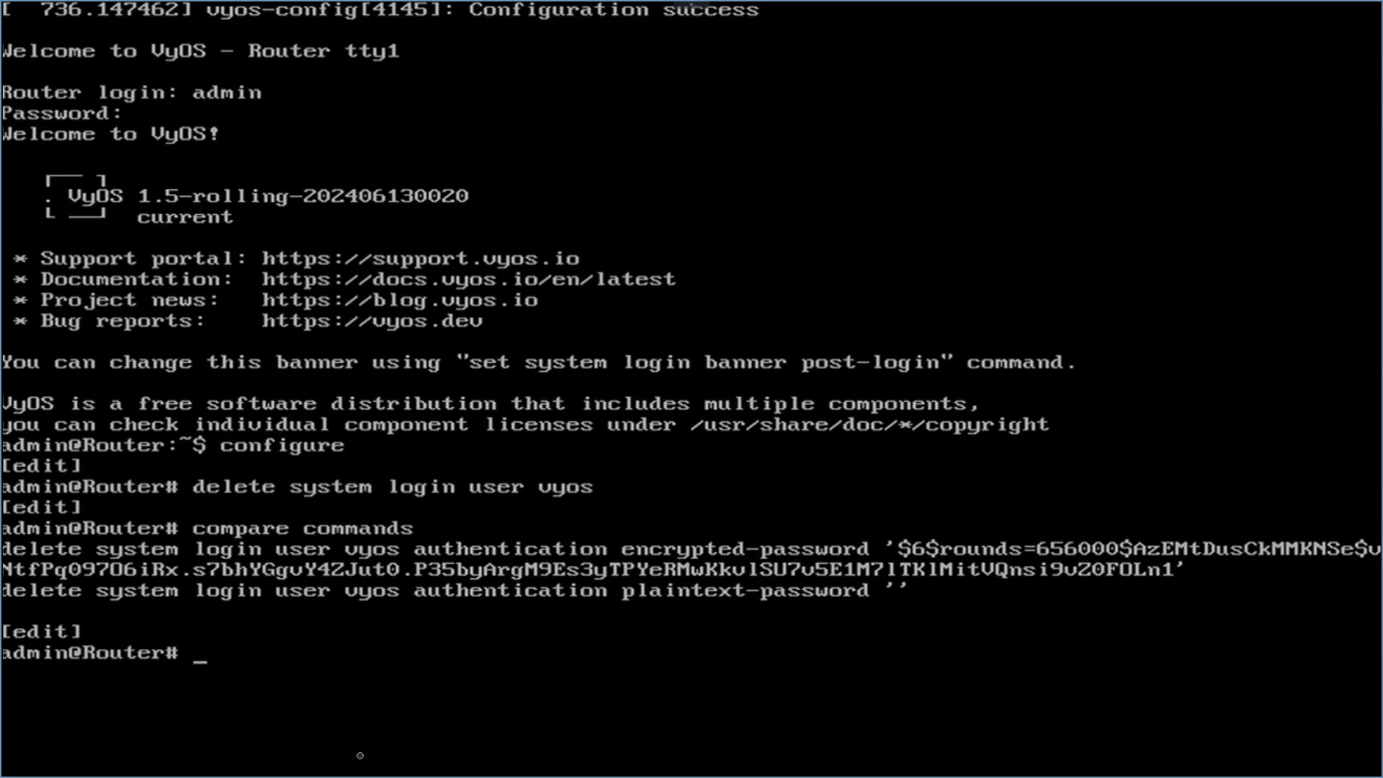
type("commit; save")
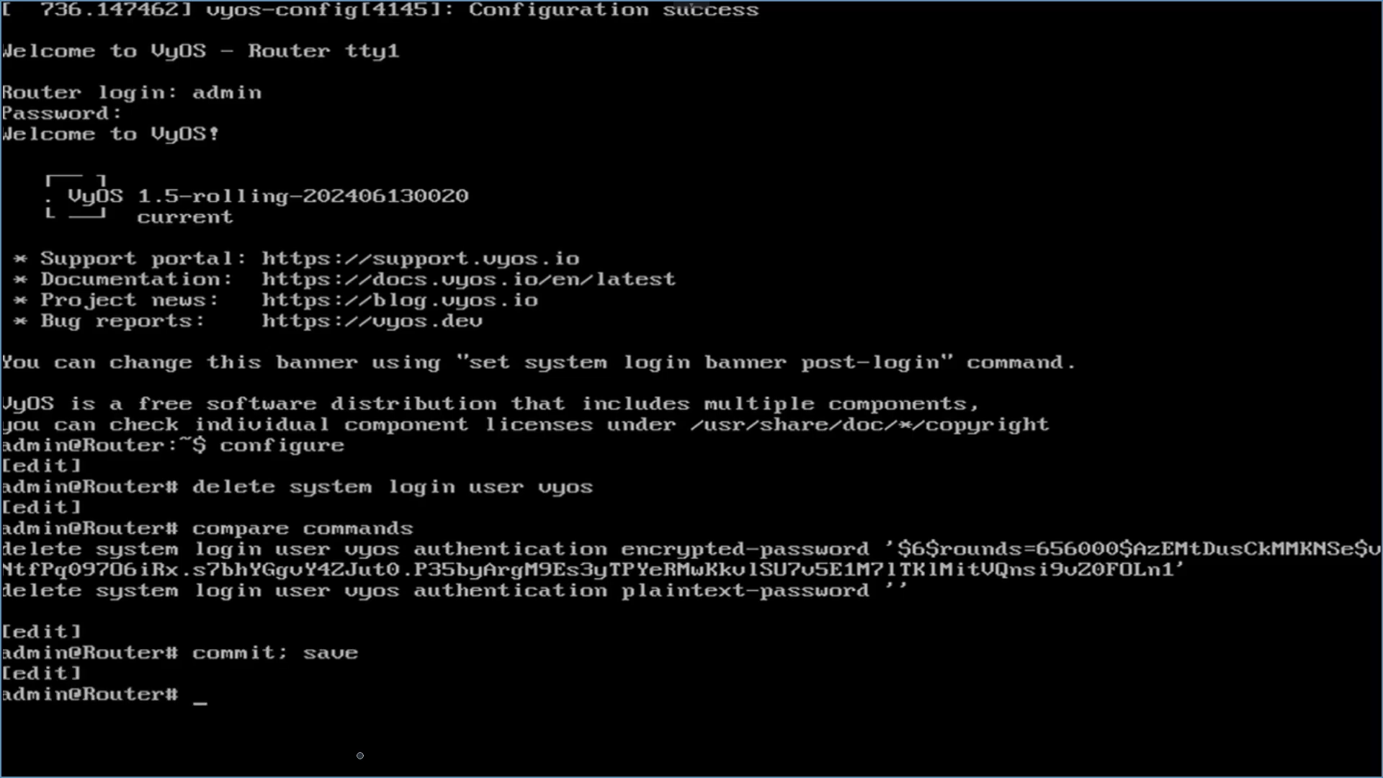